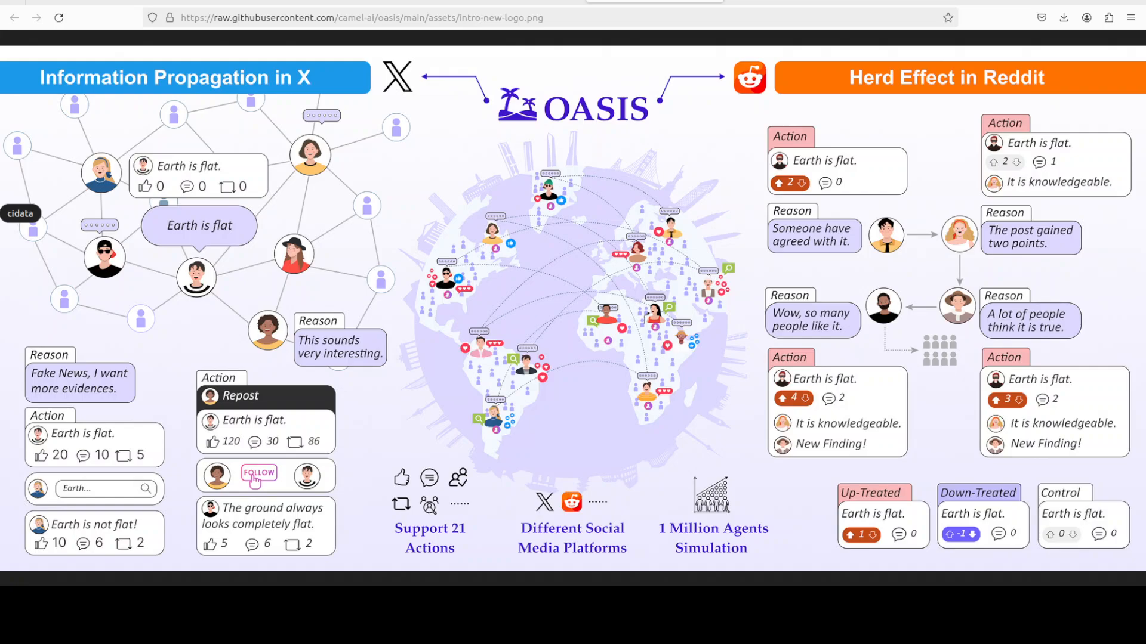
mouse_move(904, 391)
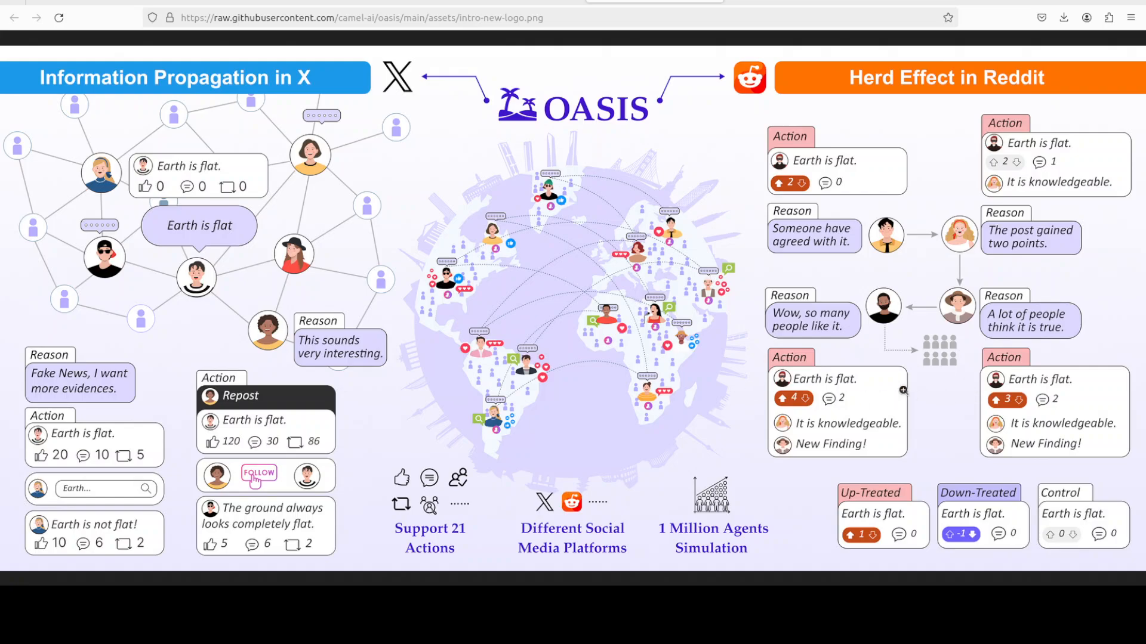
mouse_move(904, 389)
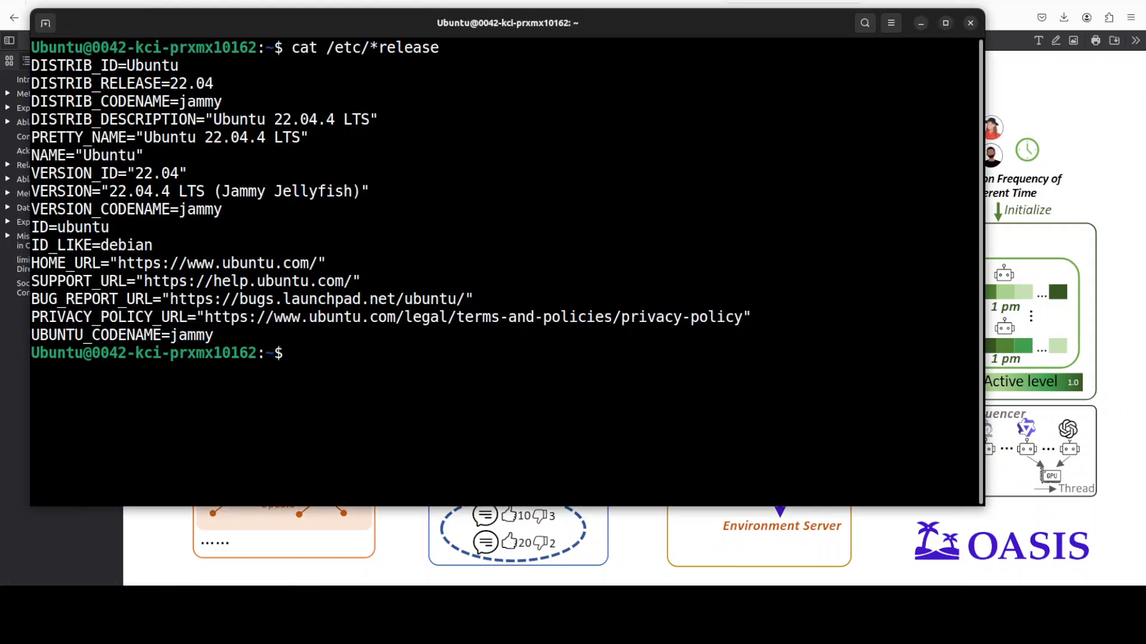
Run 'conda create -n ai python=3.10', then activate it with 'conda activate ai'
right_click(420, 206)
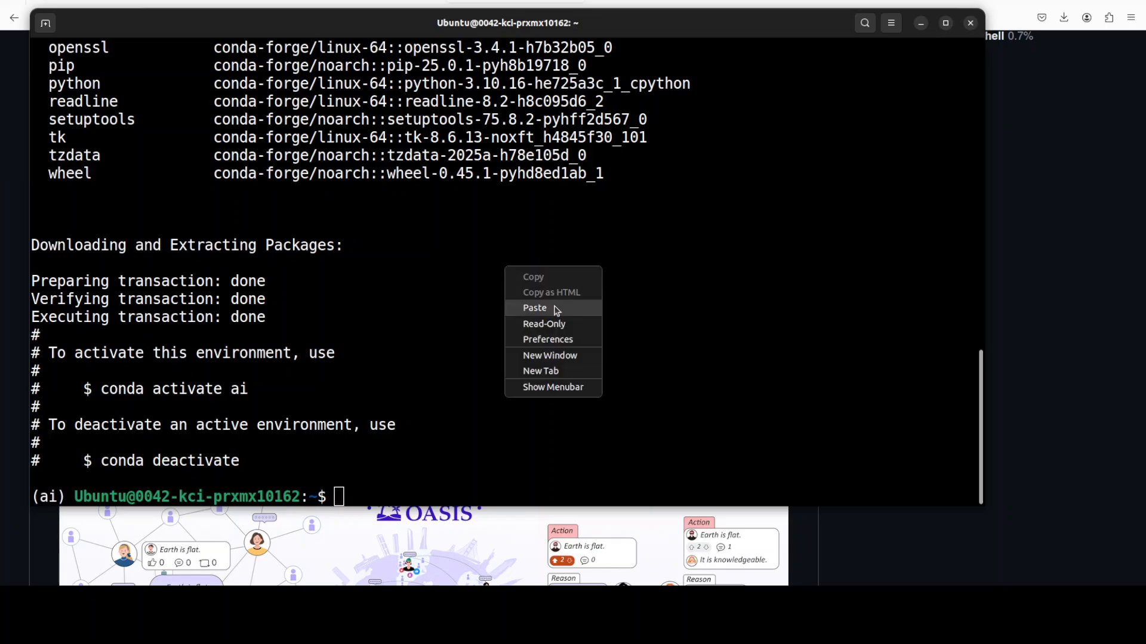
Clone camel-ai/oasis into an oasis folder, enter it, and pip install its dependencies
click(534, 308)
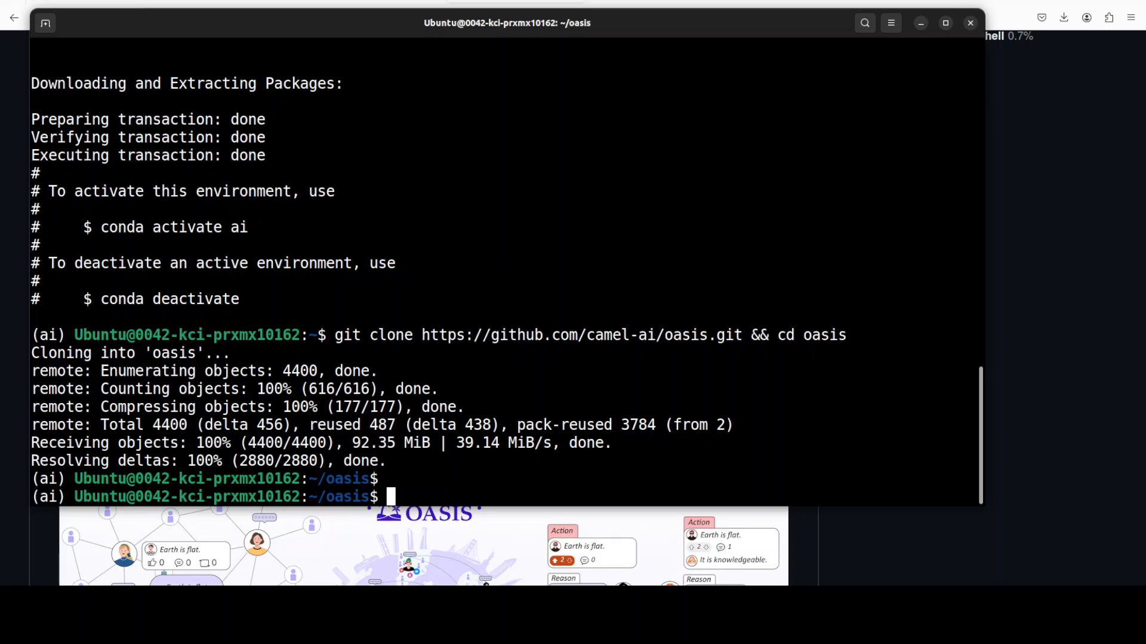
right_click(553, 336)
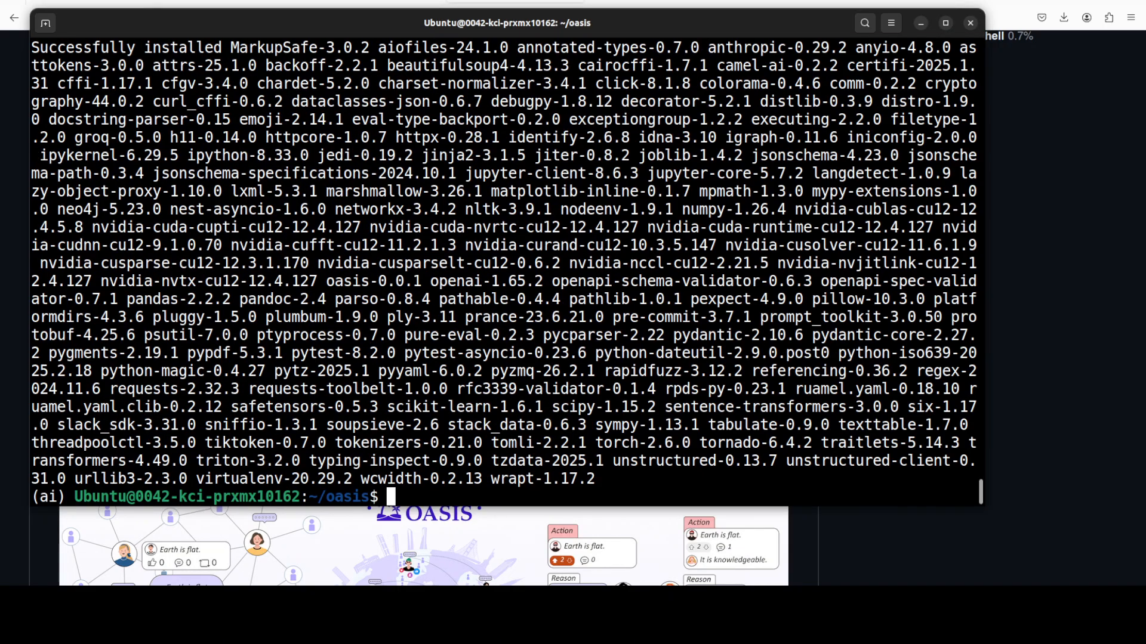
right_click(427, 205)
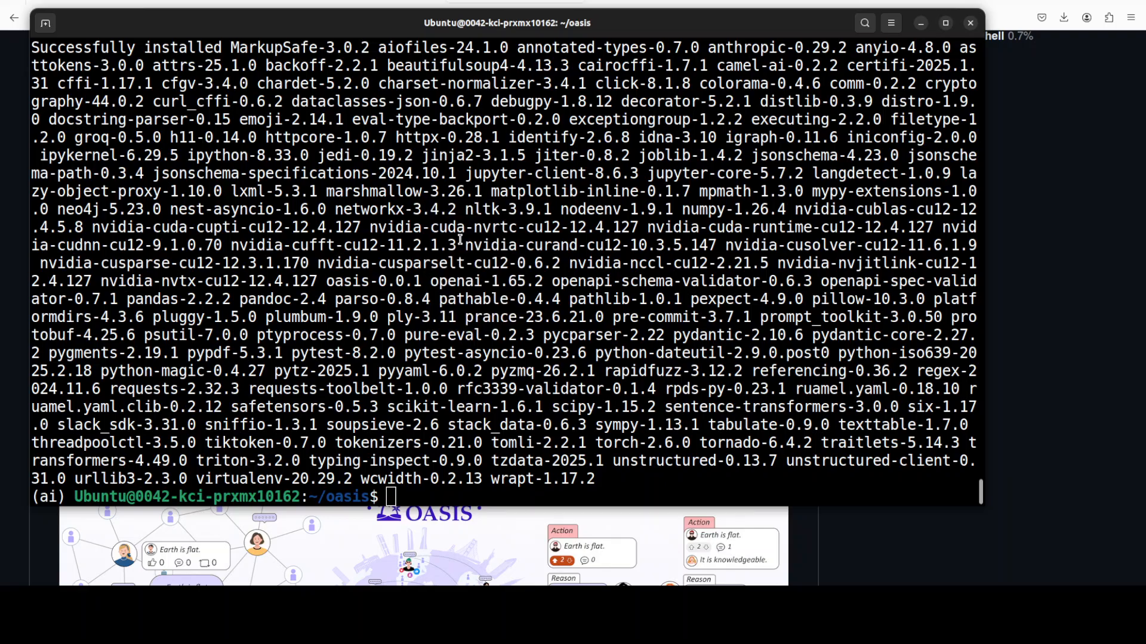
Export OPENAI_API_KEY and paste the reddit_simulation_gpt.py command with its --config_path
text(export OPENAI_API_KEY=)
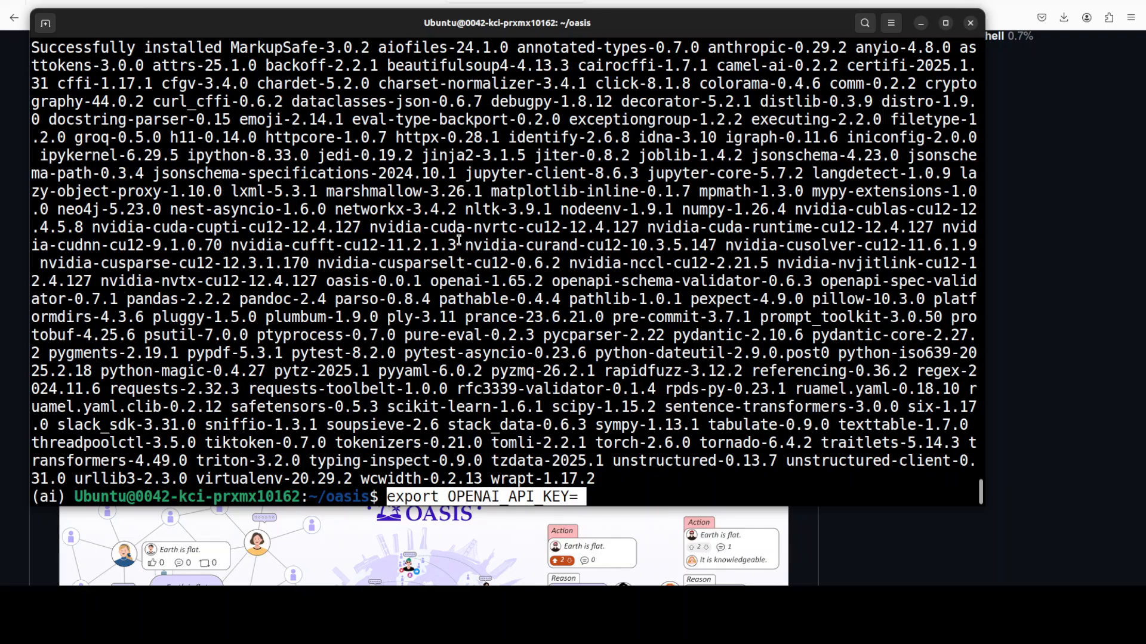
mouse_move(312, 285)
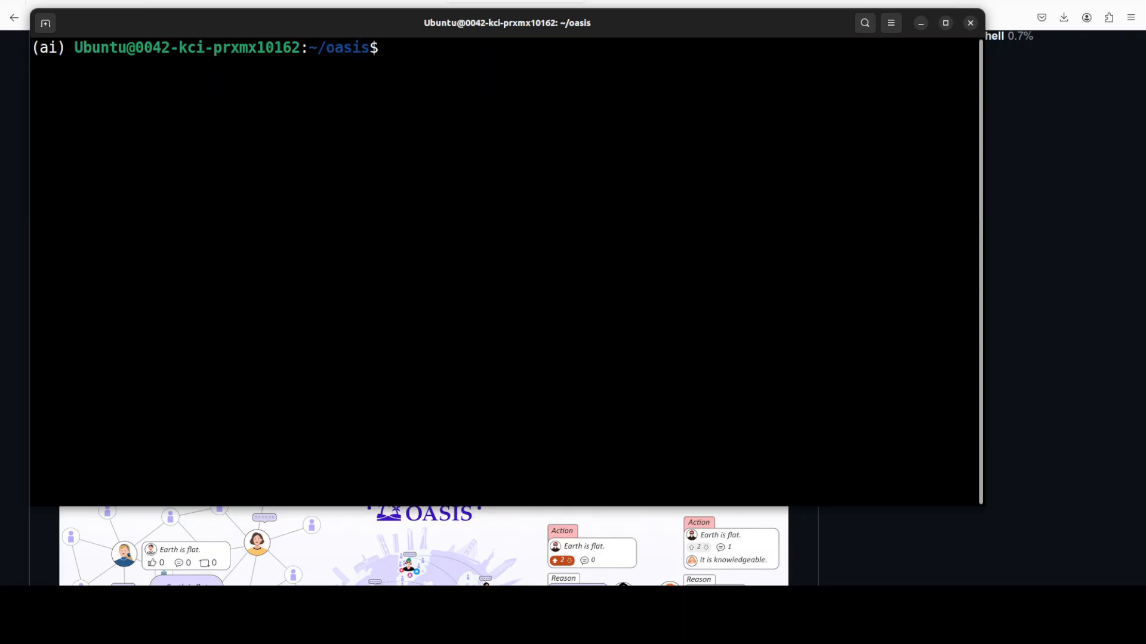
right_click(358, 110)
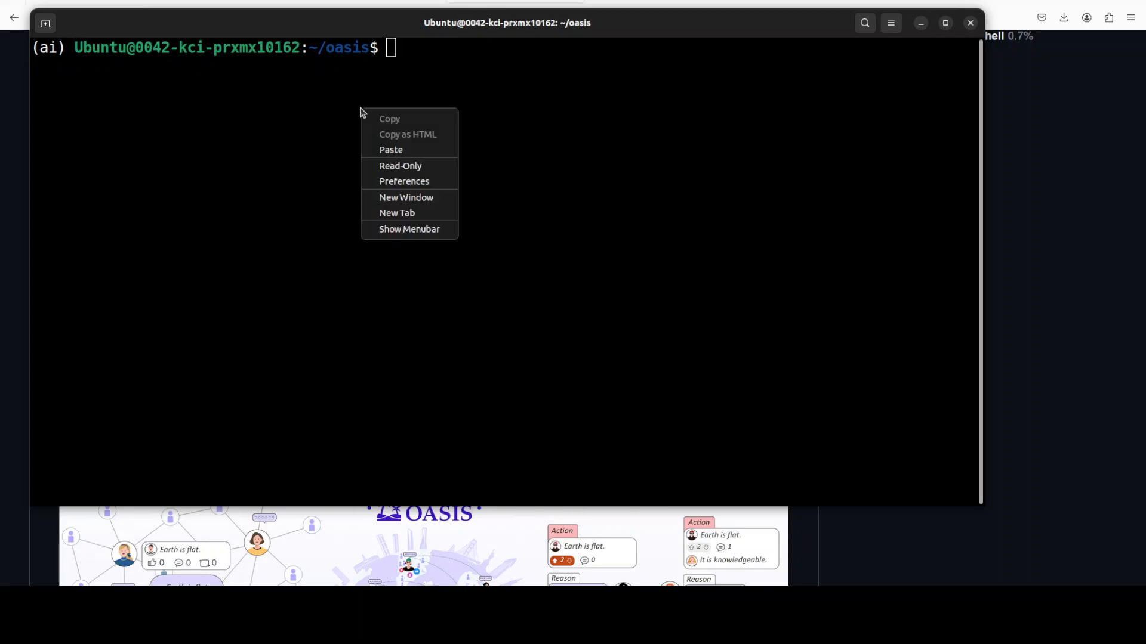
mouse_move(418, 150)
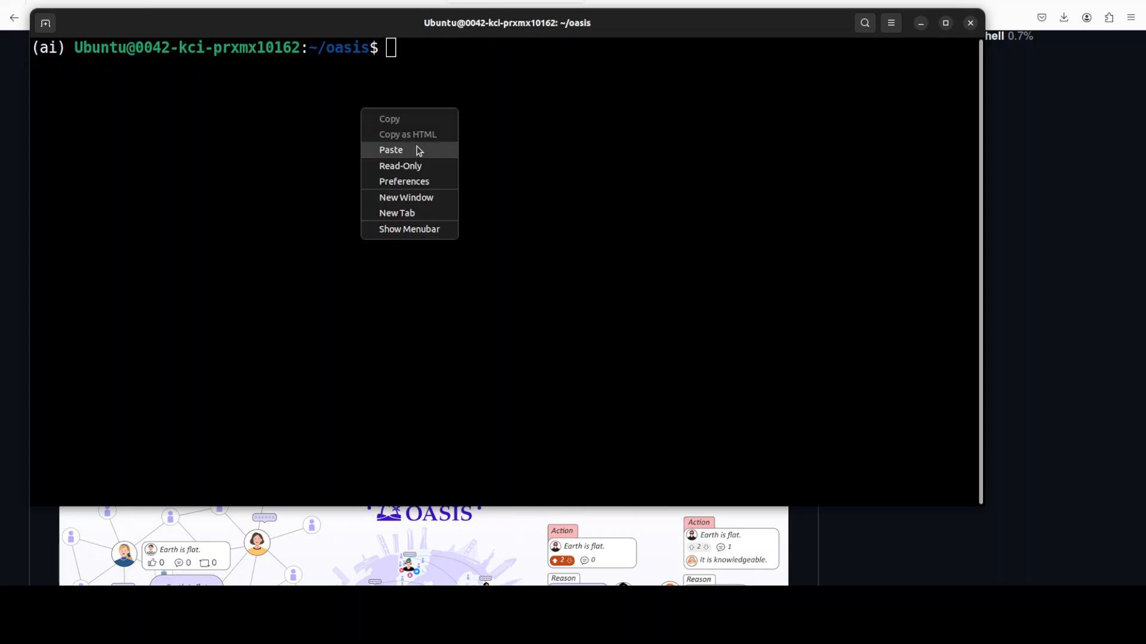
click(390, 150)
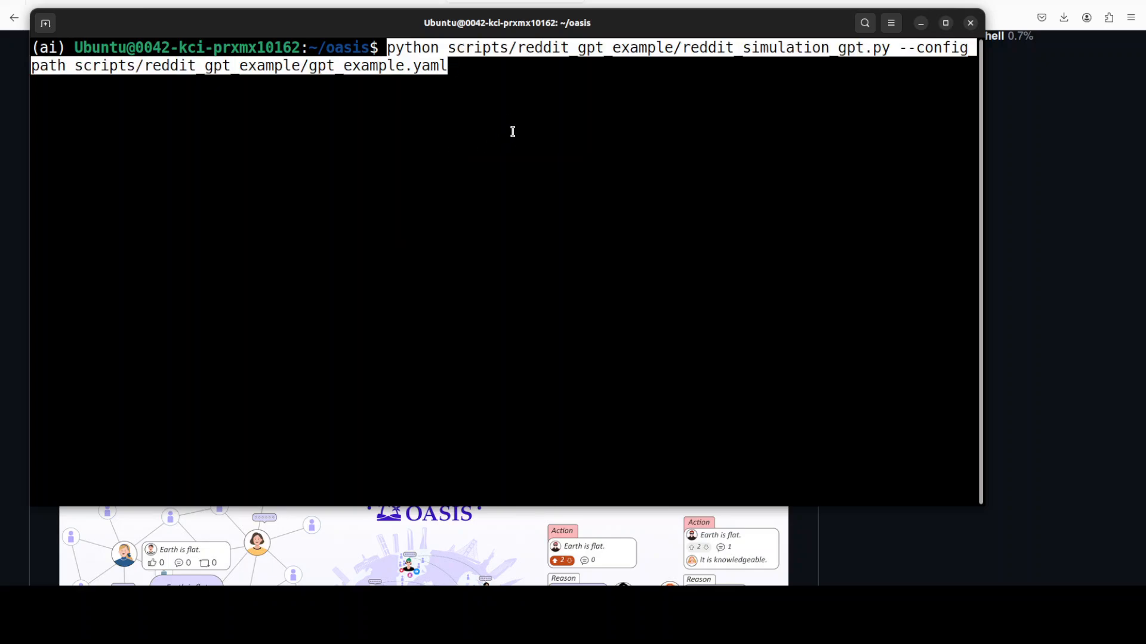
mouse_move(729, 72)
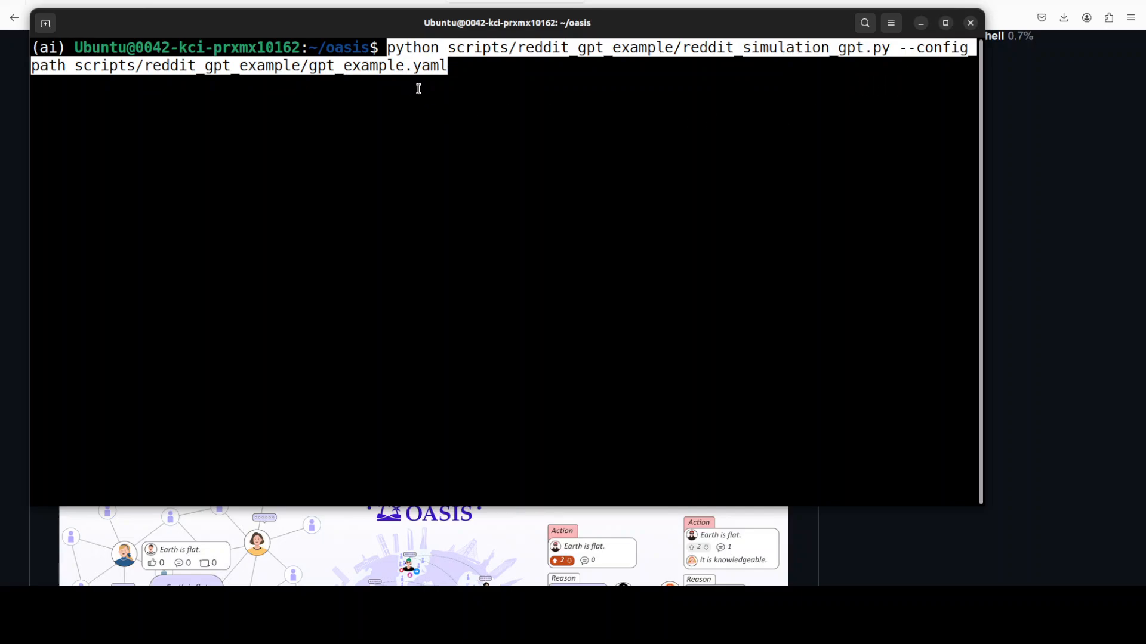
mouse_move(134, 173)
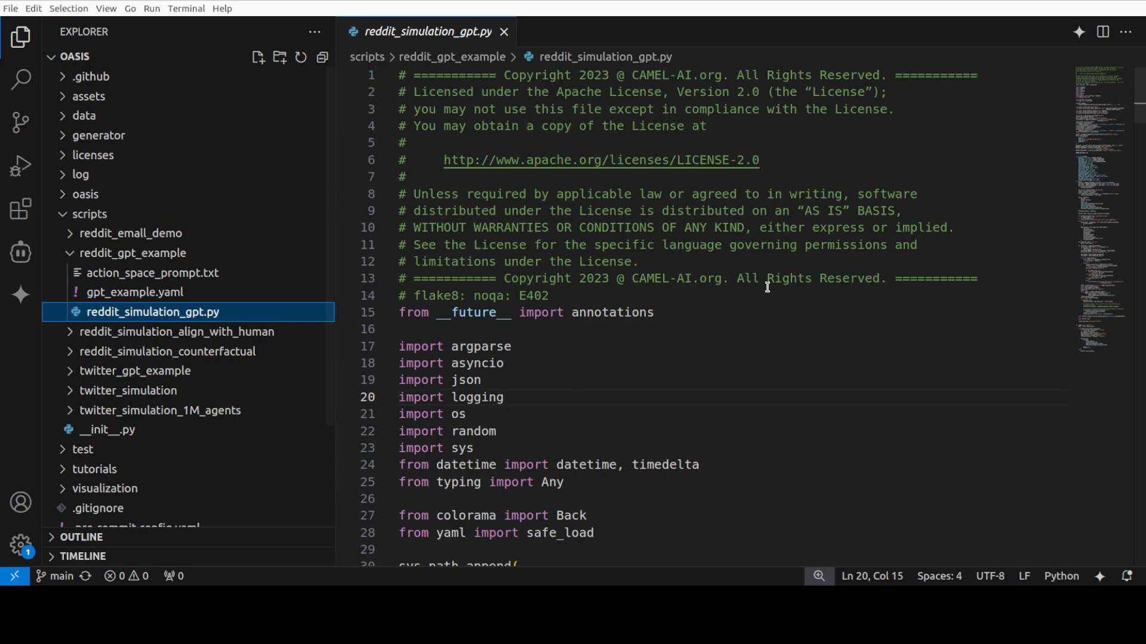
mouse_move(767, 253)
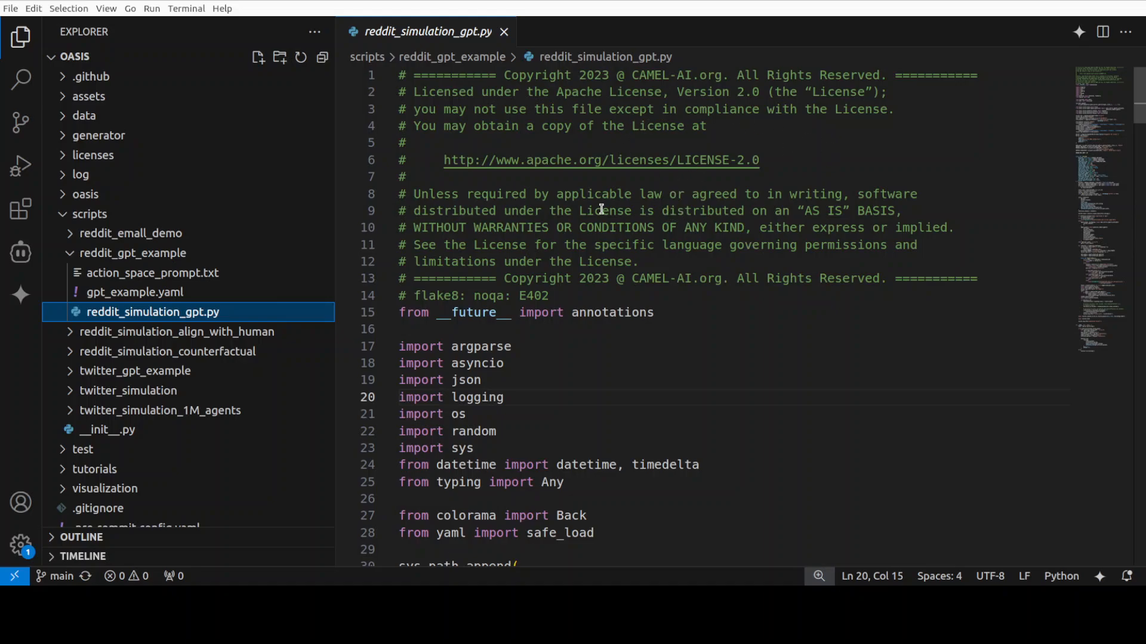
mouse_move(160, 410)
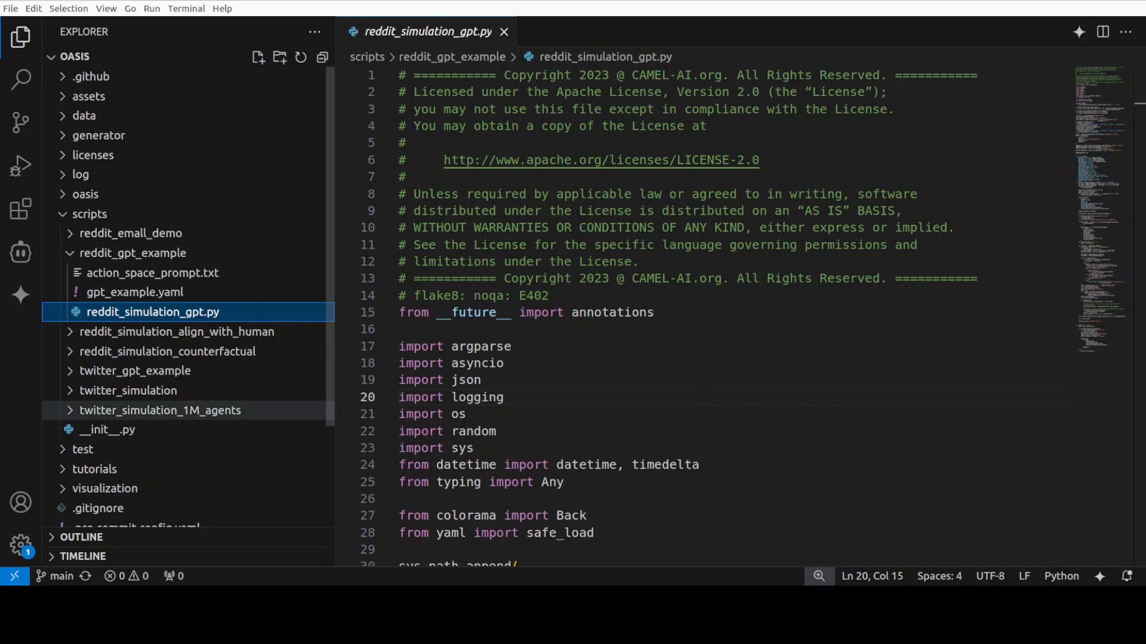
scroll(down, 3)
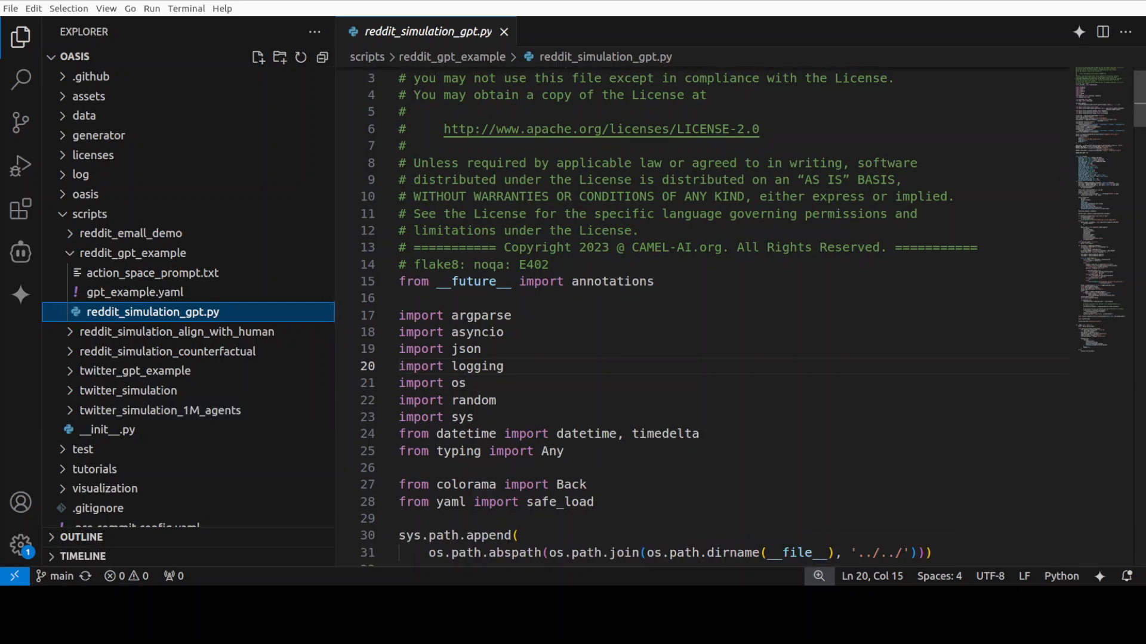
scroll(down, 3)
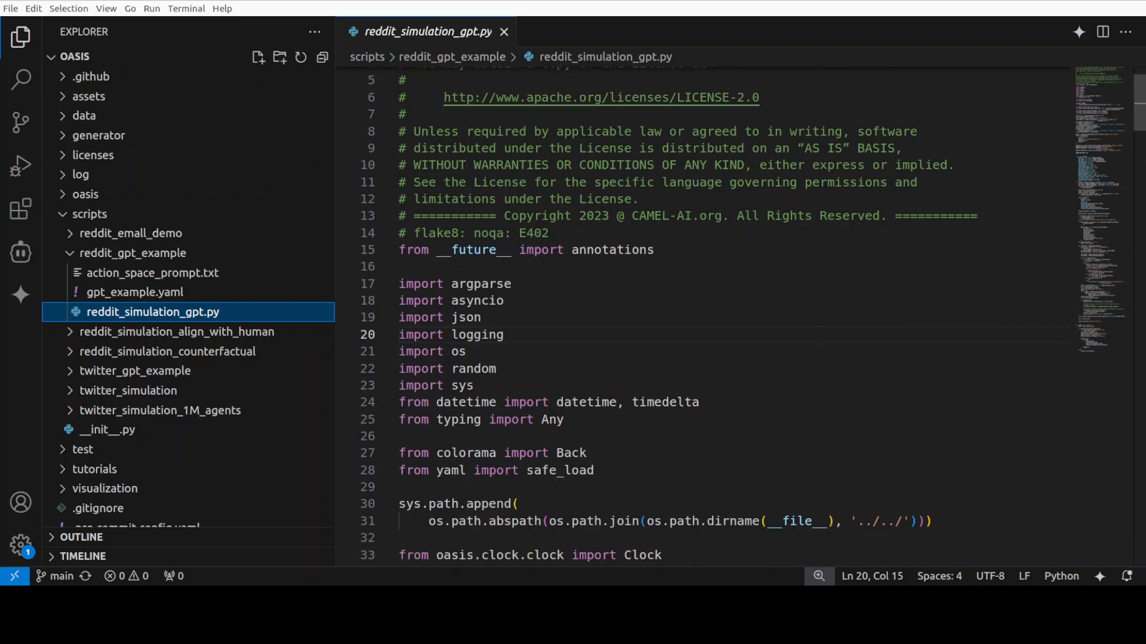
scroll(down, 3)
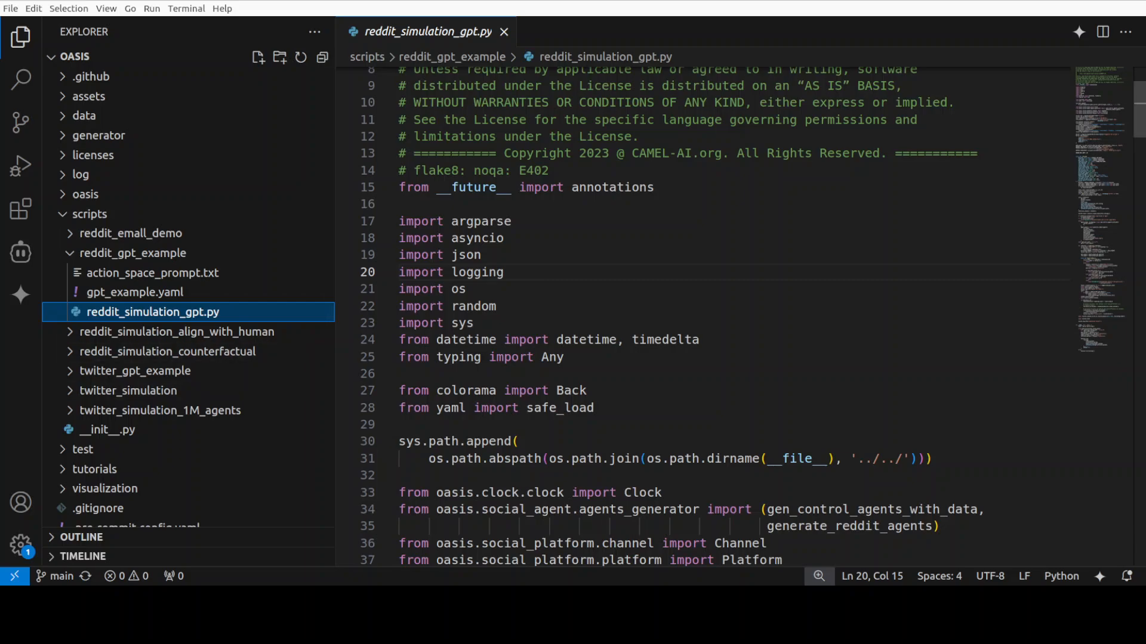
scroll(down, 3)
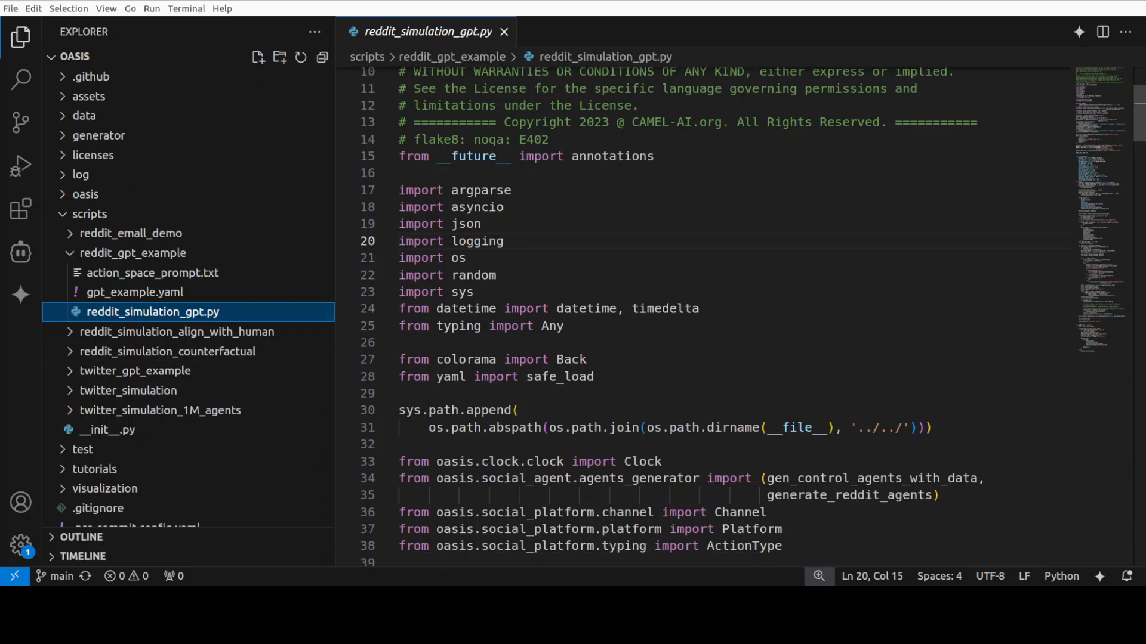
scroll(down, 3)
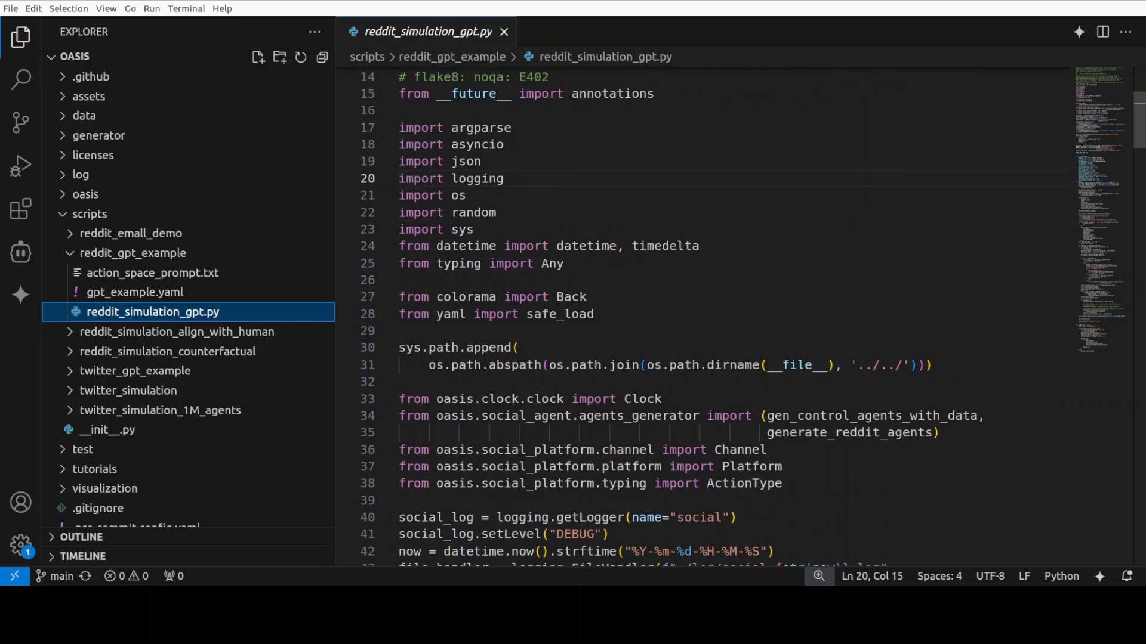
scroll(down, 3)
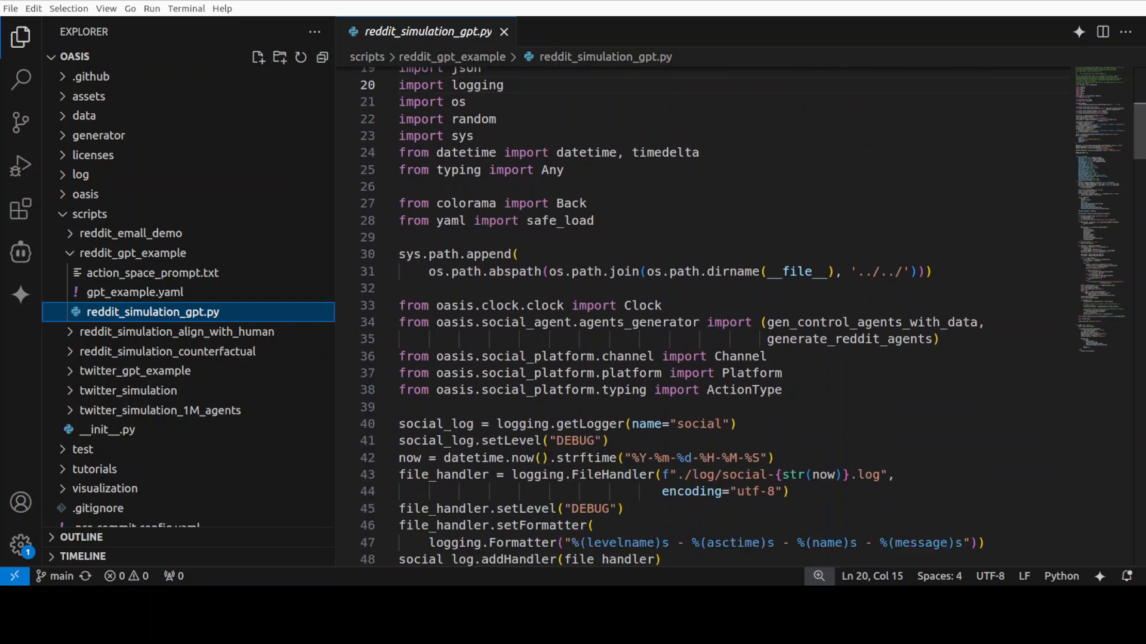
scroll(down, 3)
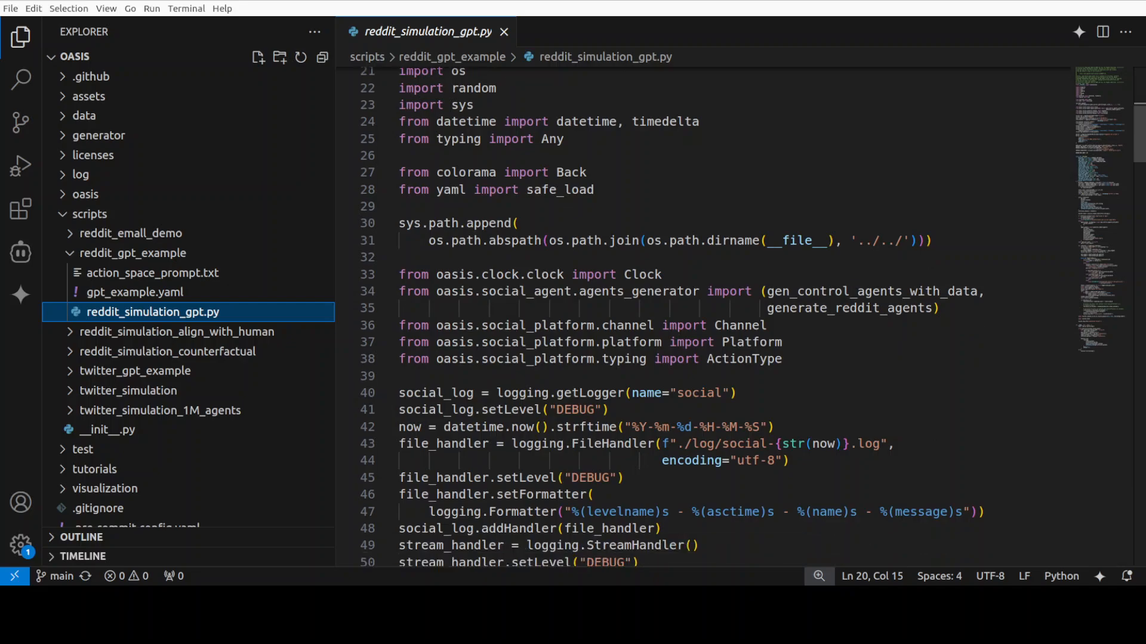
scroll(down, 3)
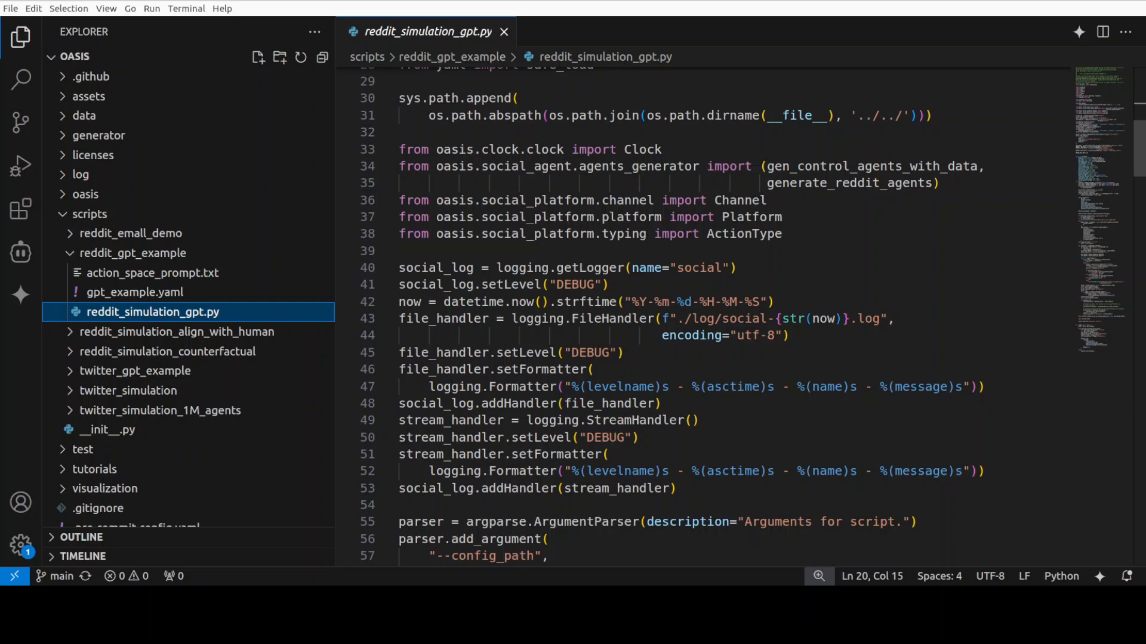
scroll(down, 3)
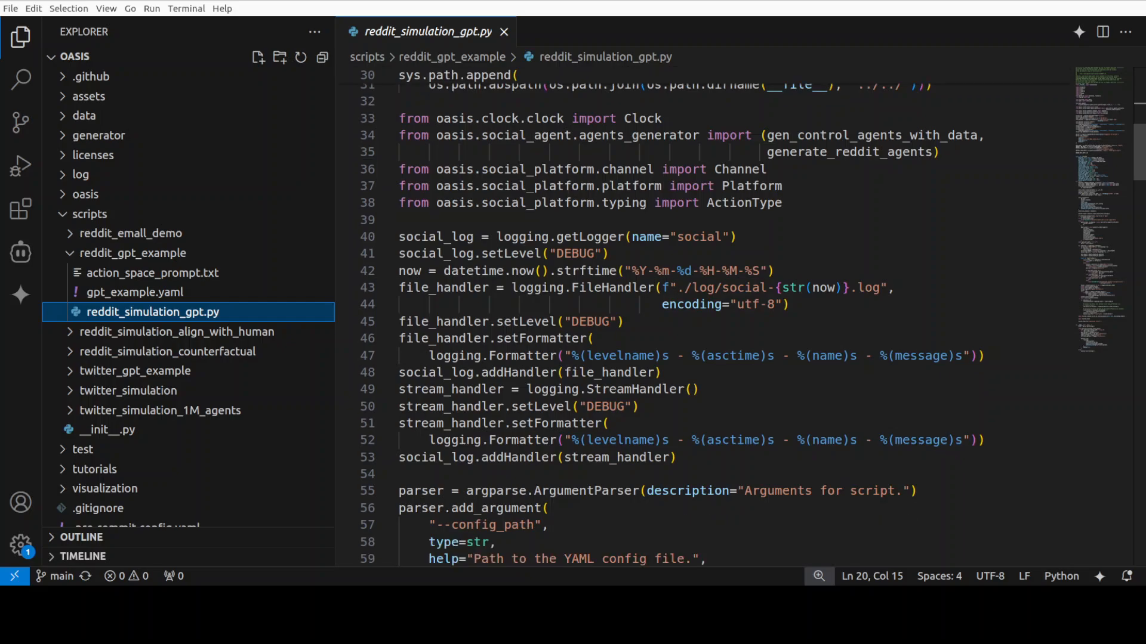
scroll(down, 3)
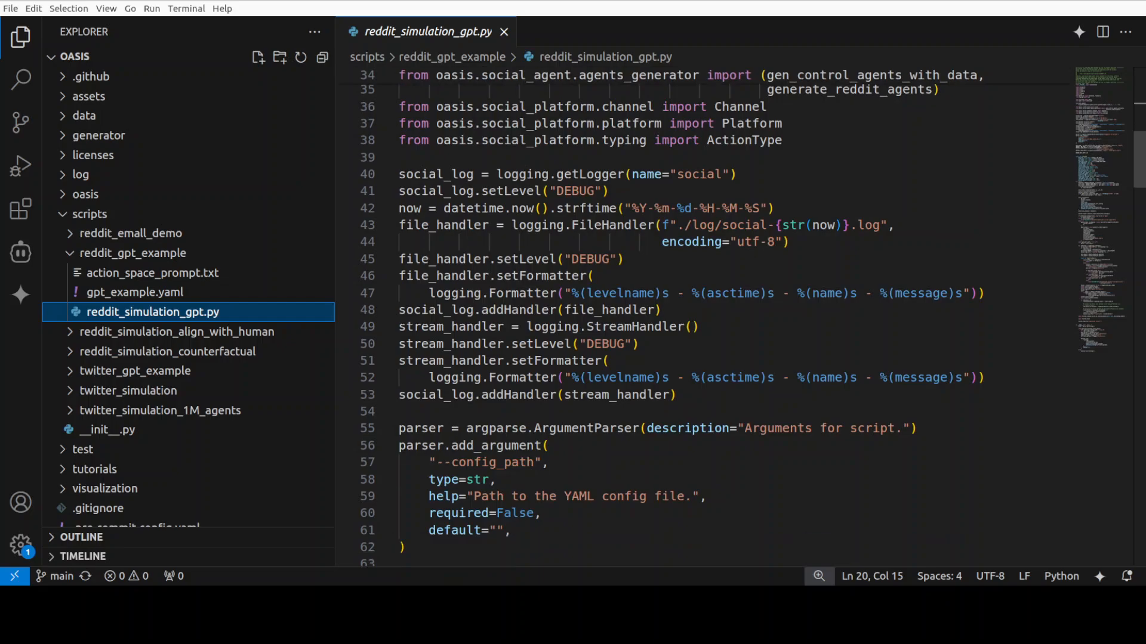
scroll(down, 3)
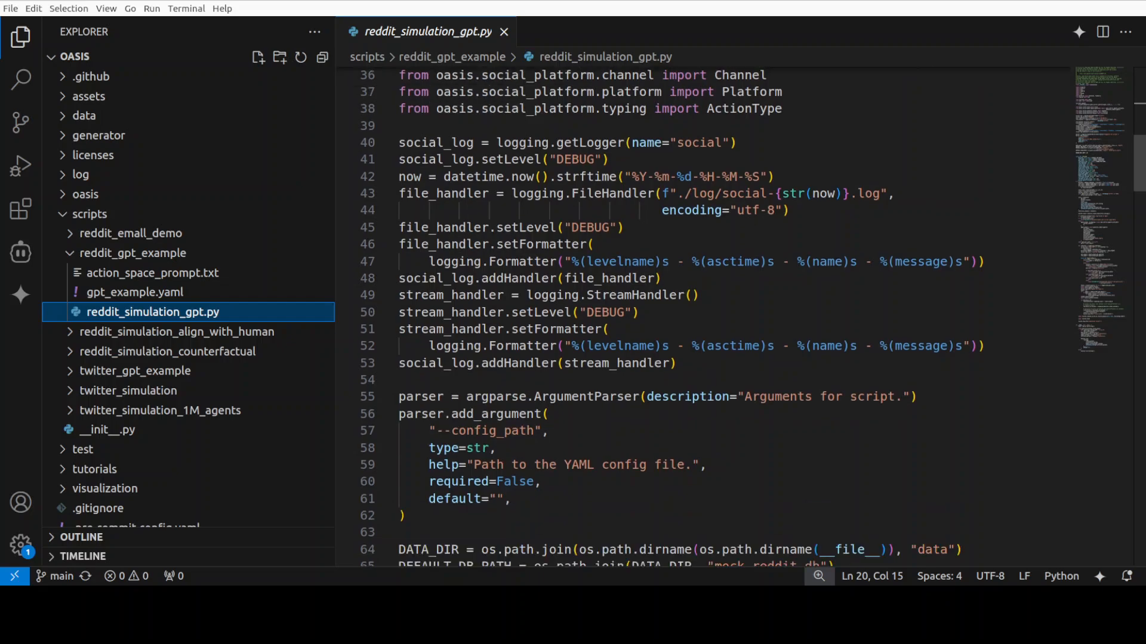
scroll(down, 3)
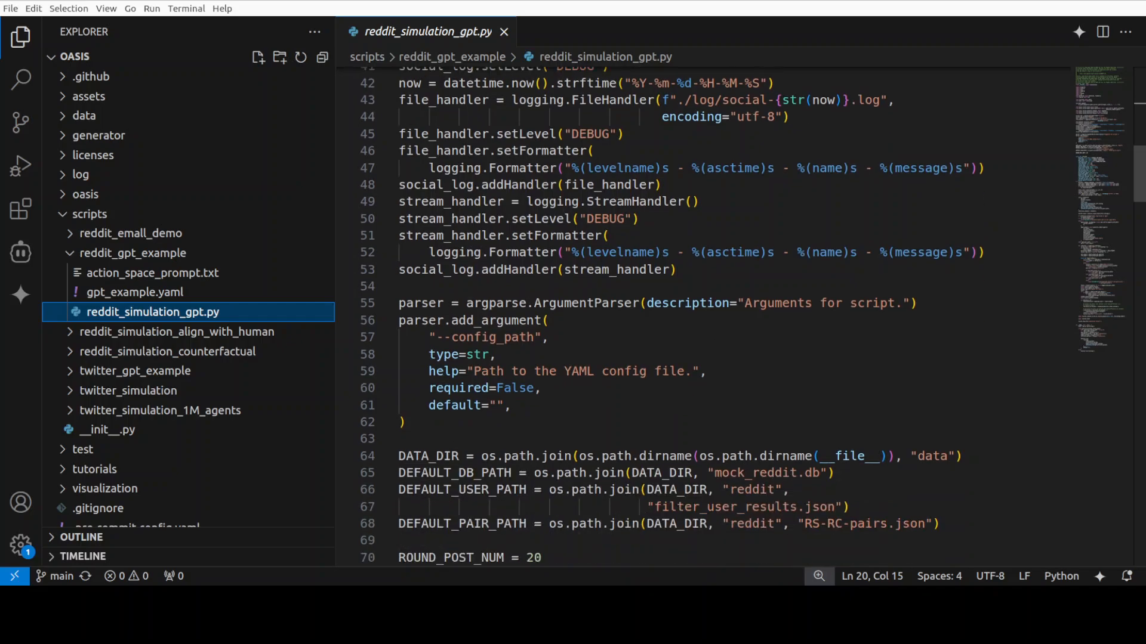
scroll(down, 3)
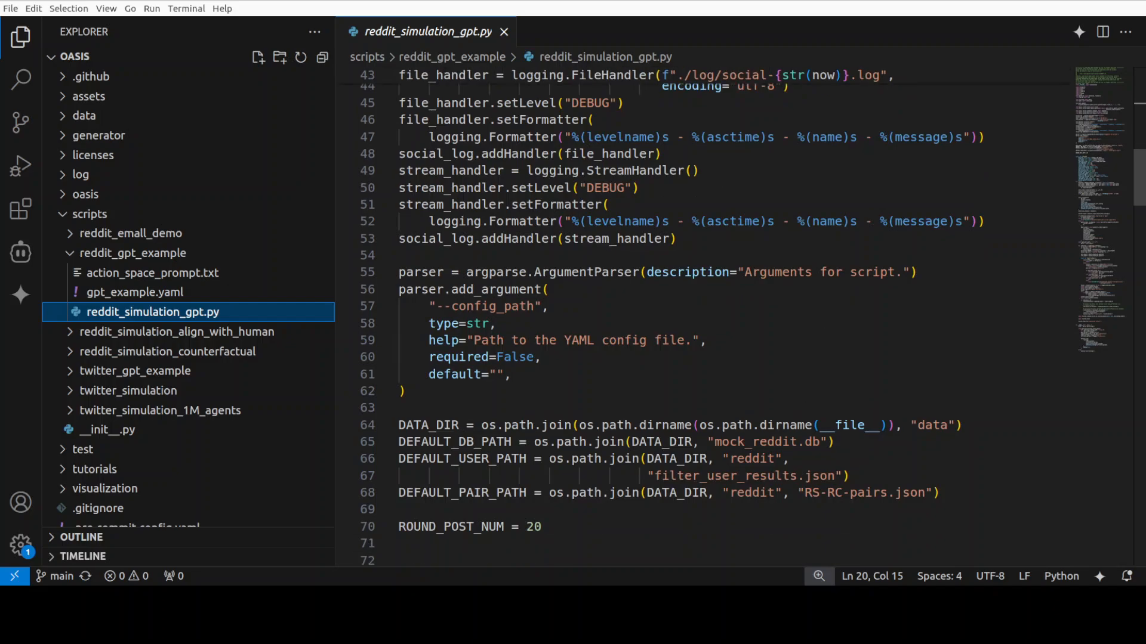
scroll(down, 3)
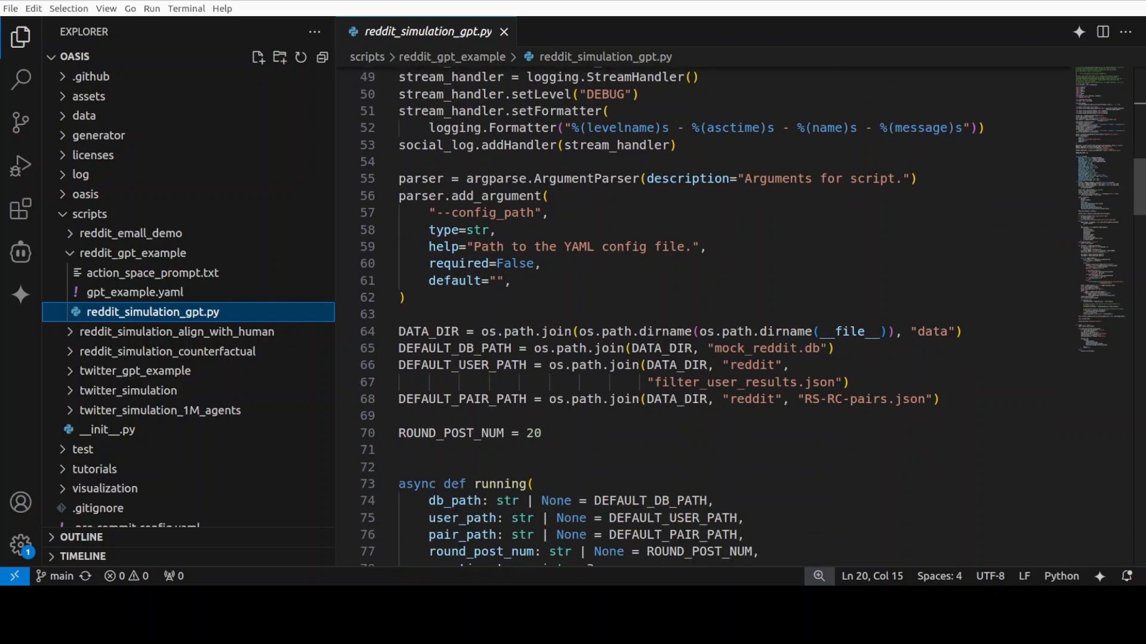
scroll(down, 3)
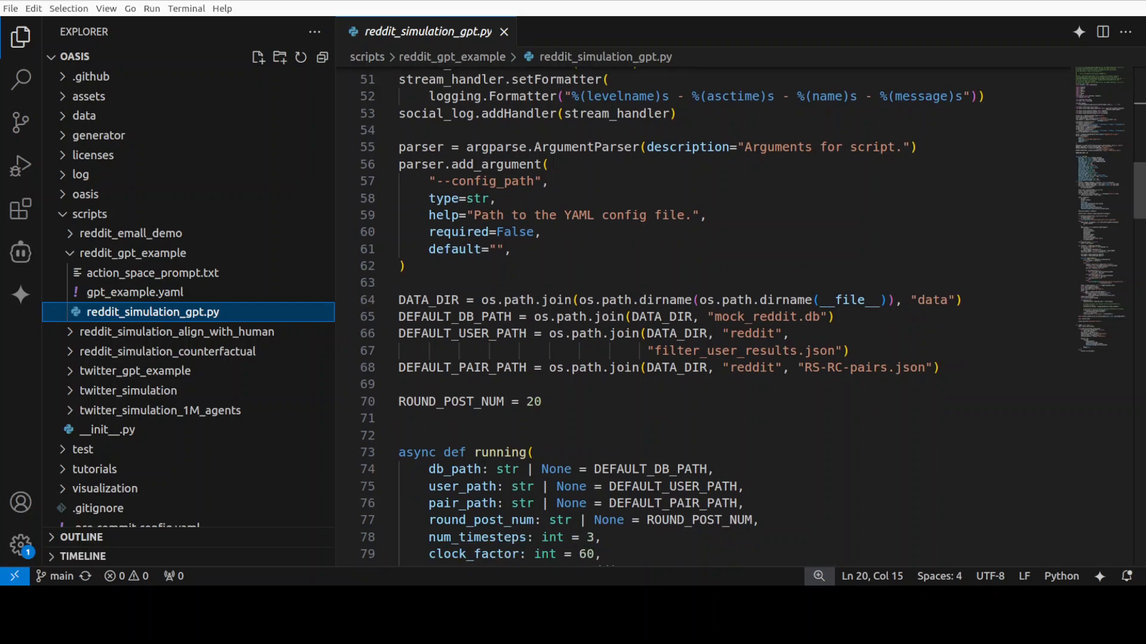
scroll(down, 3)
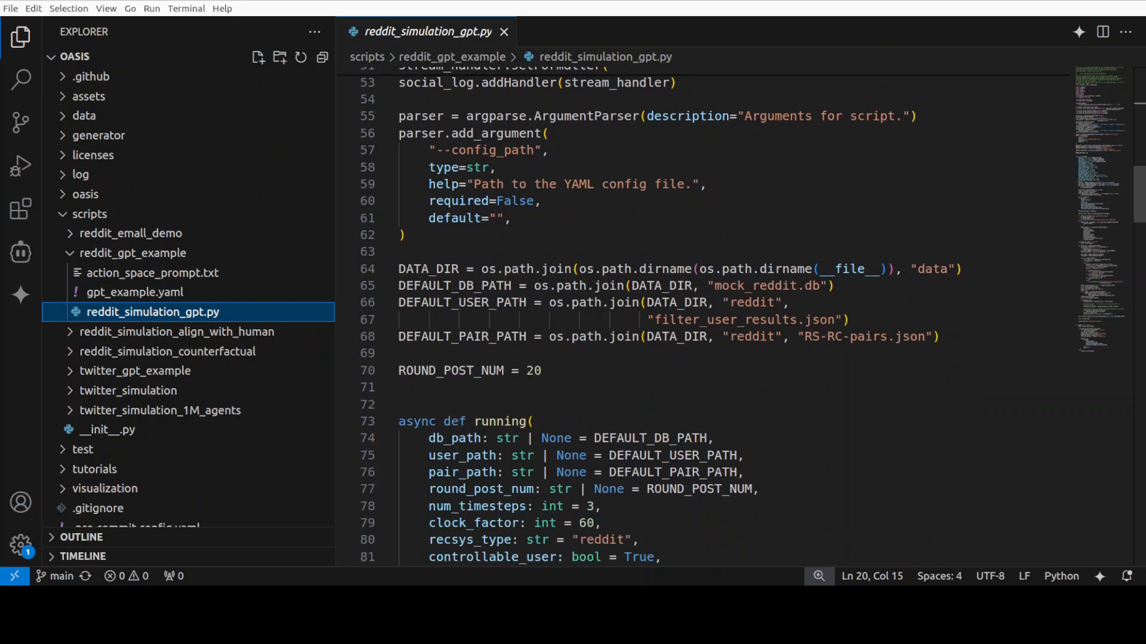
scroll(down, 3)
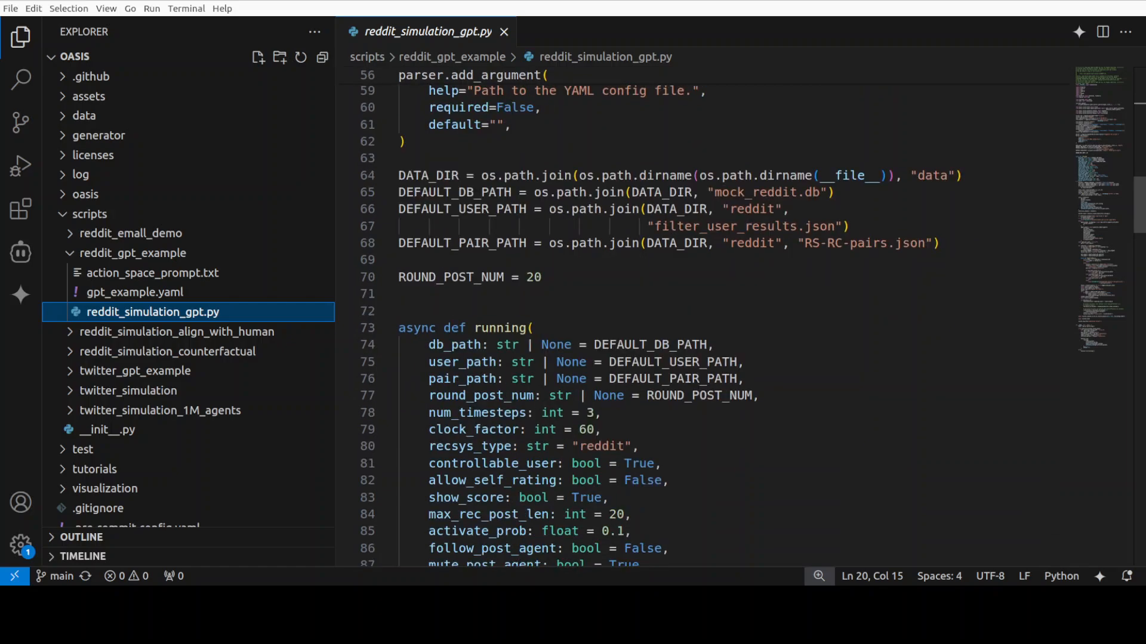
scroll(down, 3)
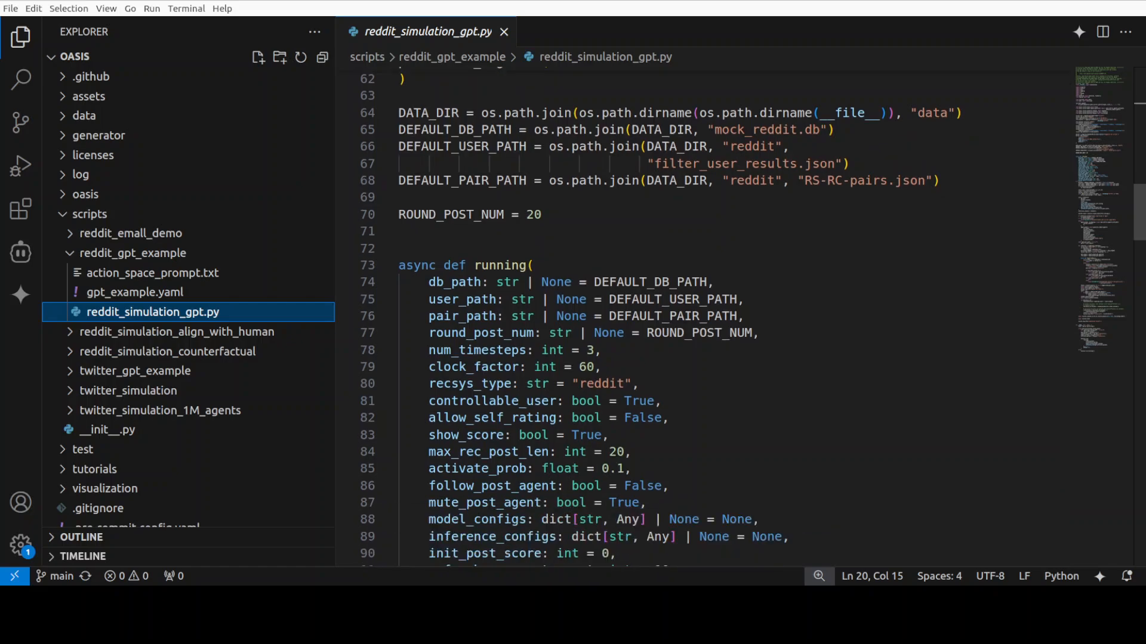
scroll(down, 3)
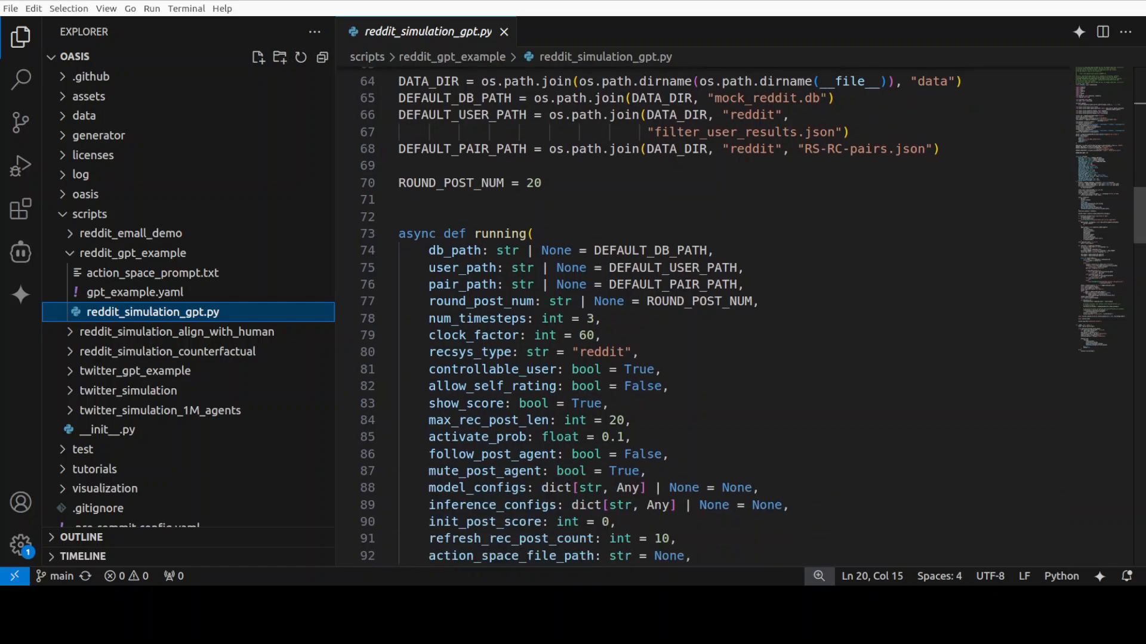
scroll(down, 3)
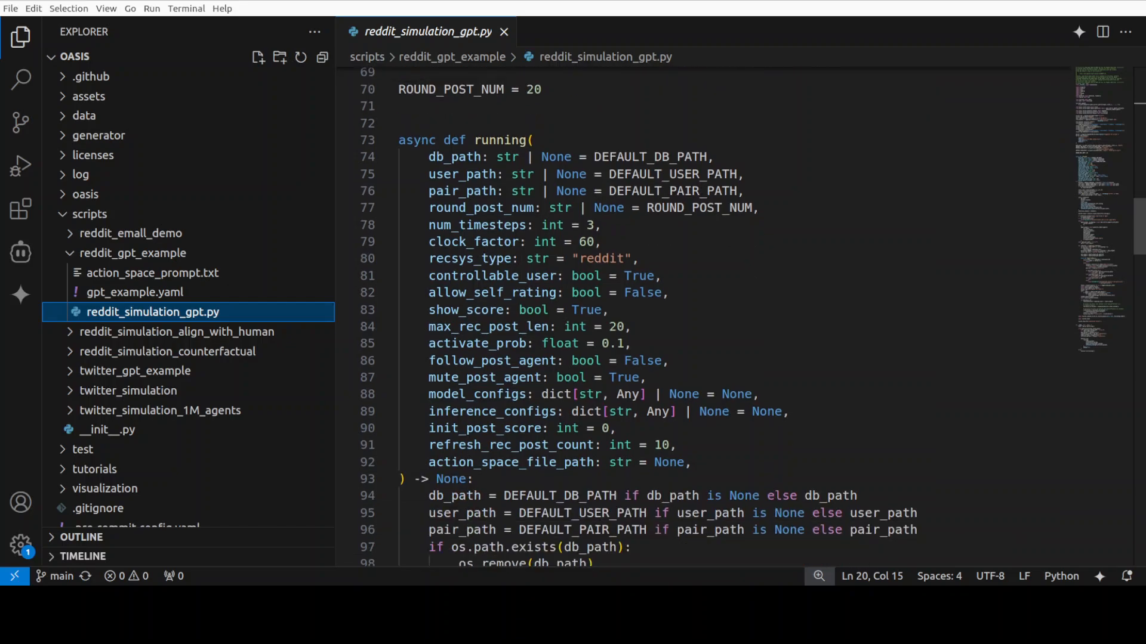
scroll(down, 3)
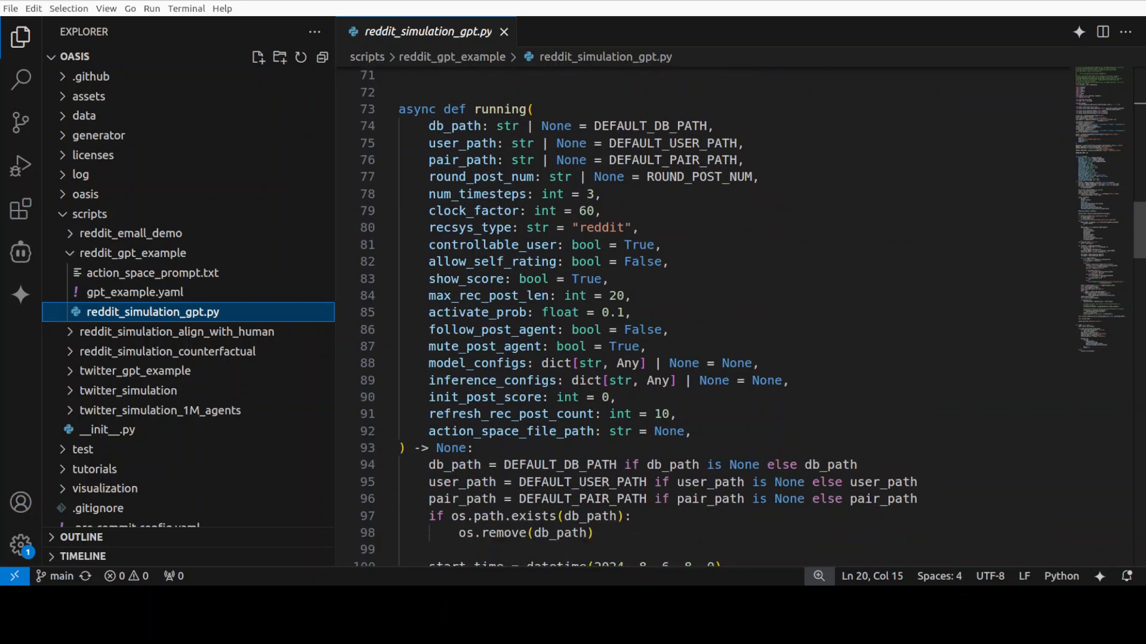
scroll(down, 3)
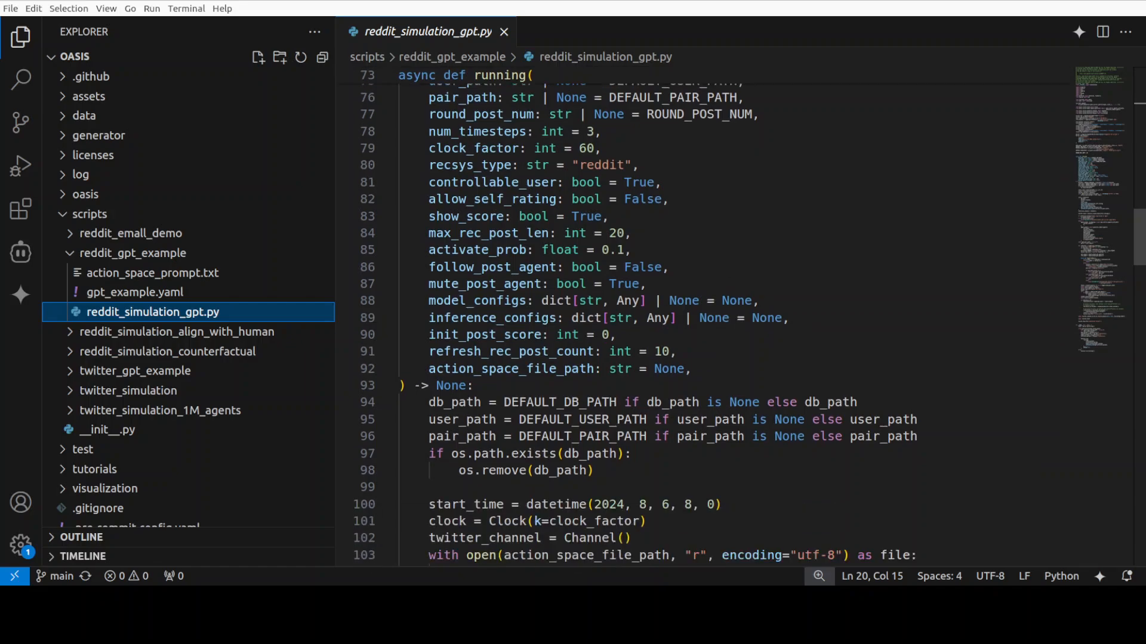
scroll(down, 3)
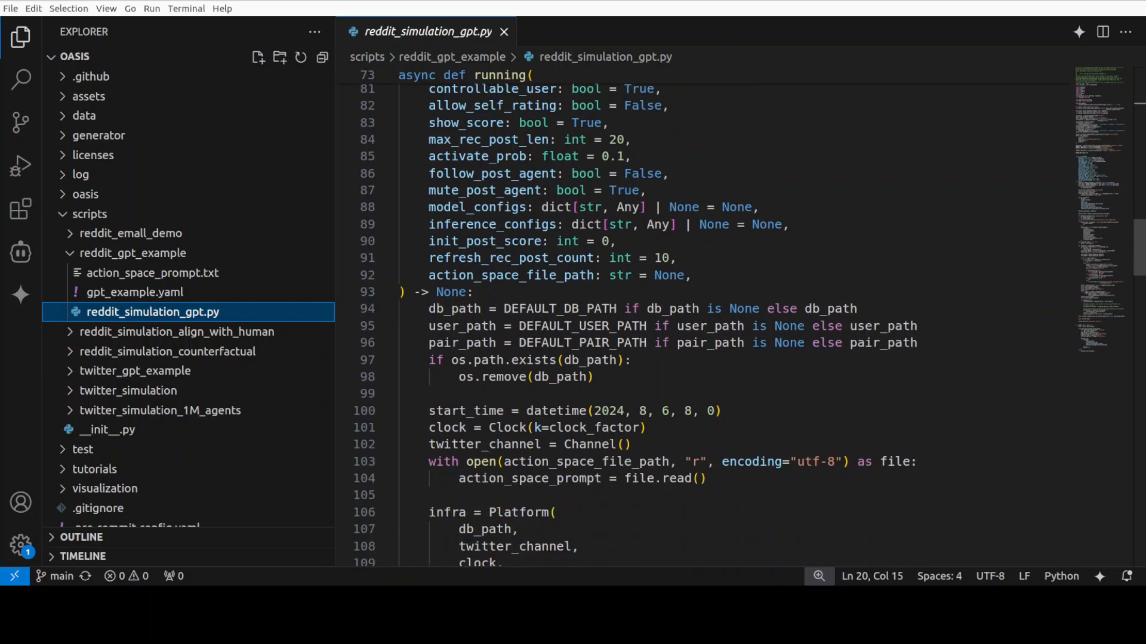
scroll(down, 3)
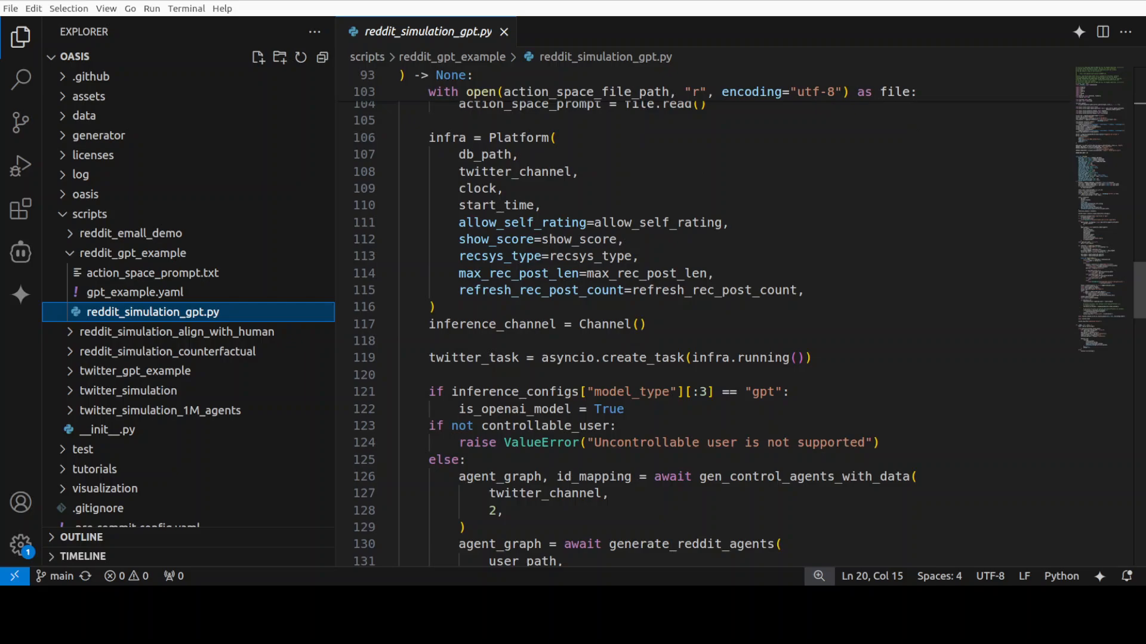
scroll(down, 3)
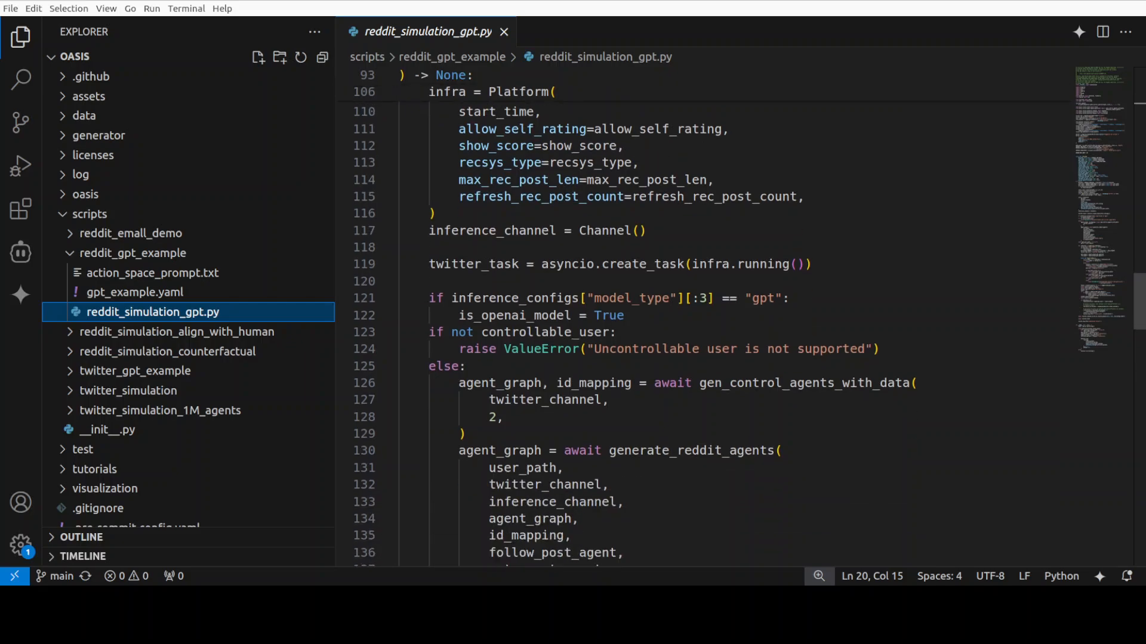
scroll(down, 3)
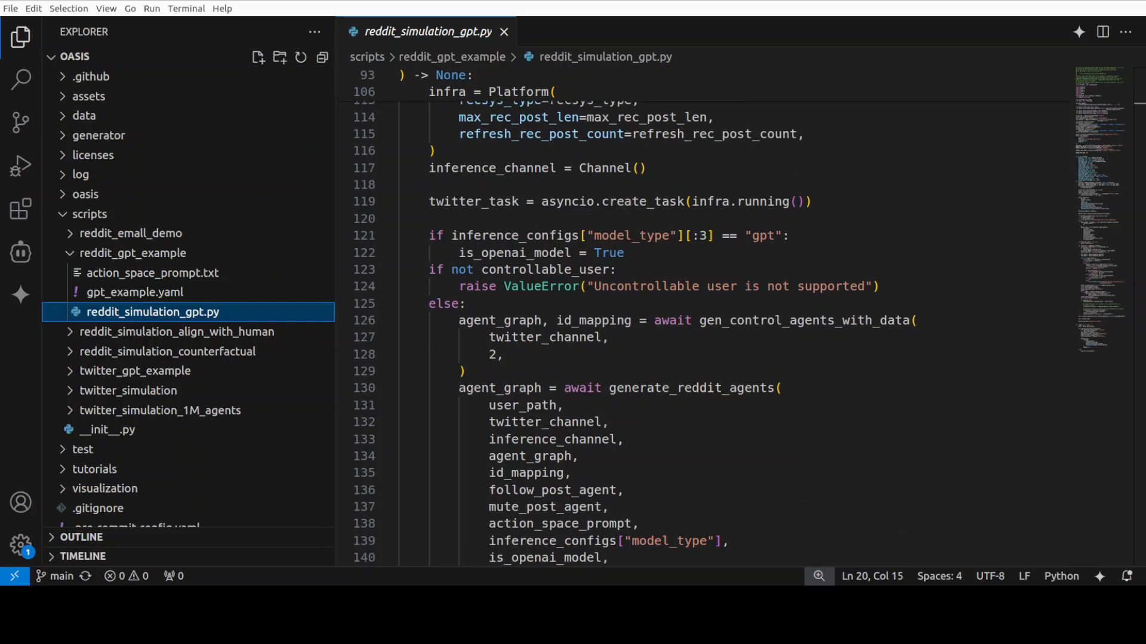
scroll(down, 3)
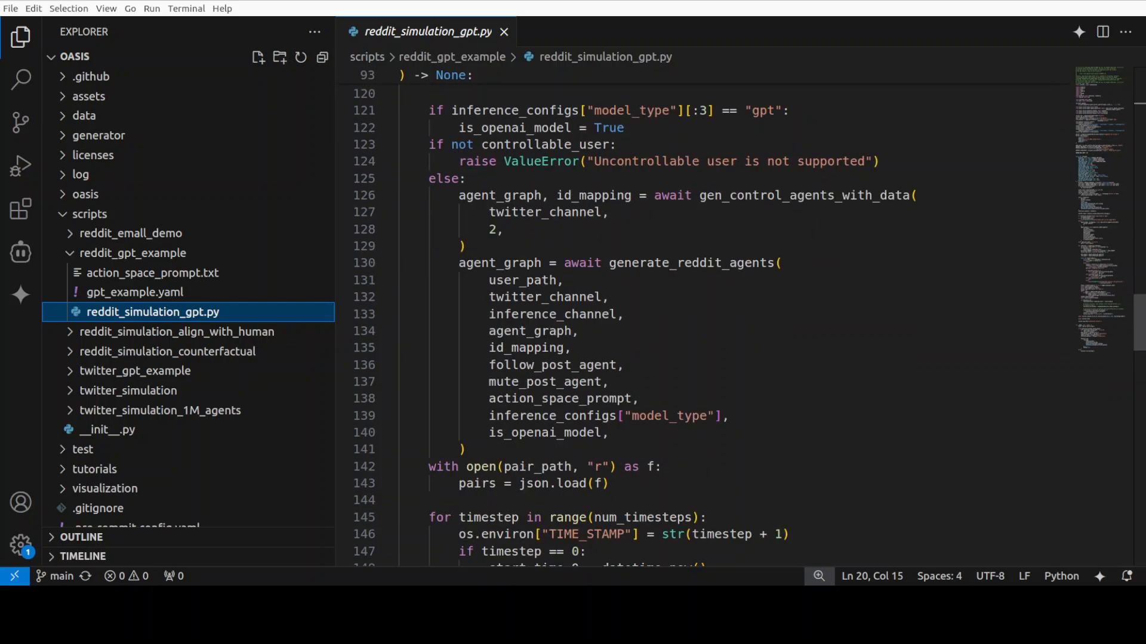
scroll(down, 3)
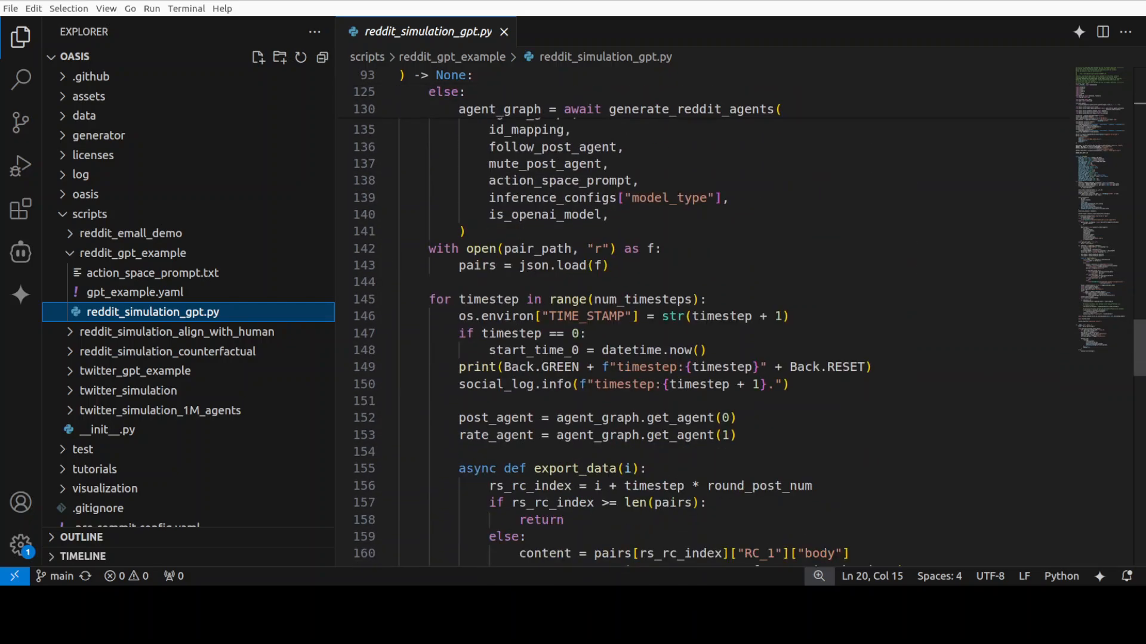
scroll(down, 3)
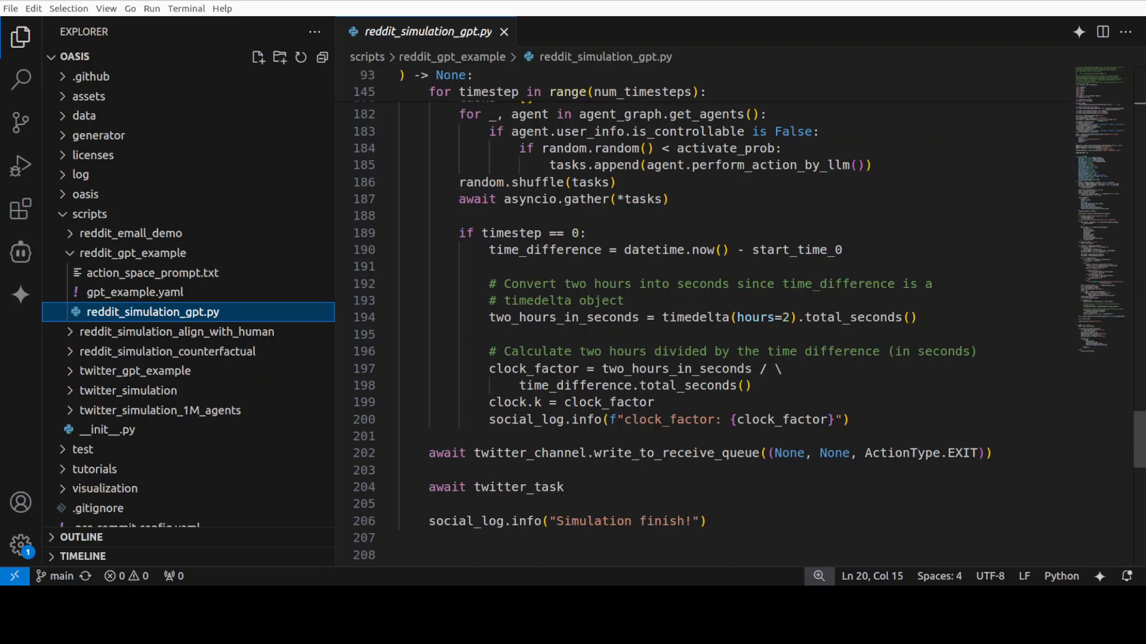
click(134, 292)
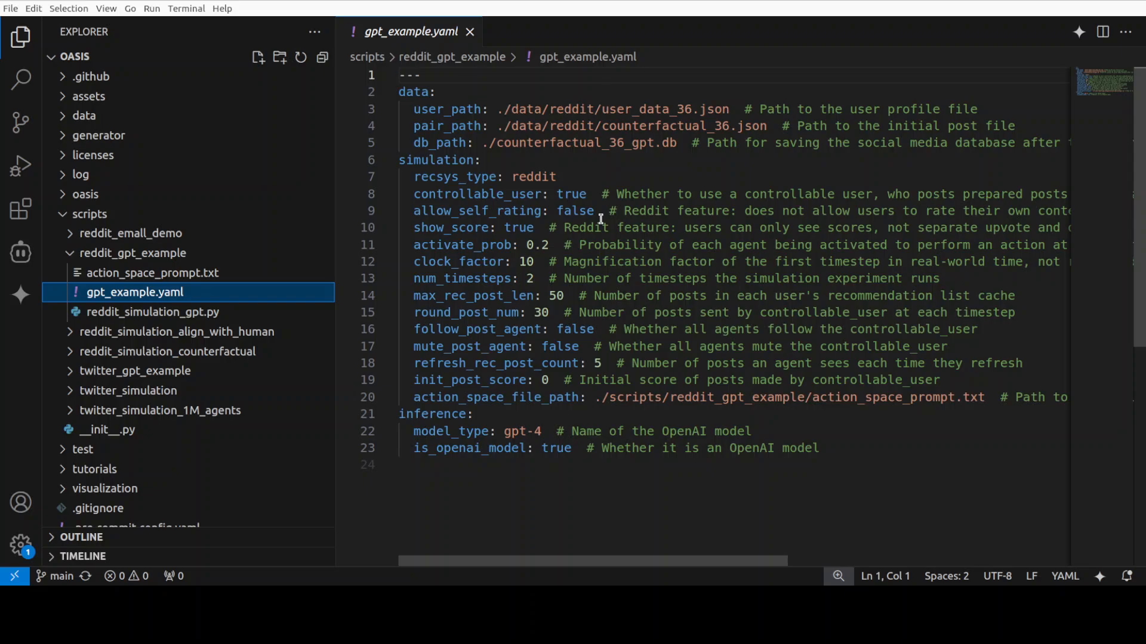
mouse_move(544, 328)
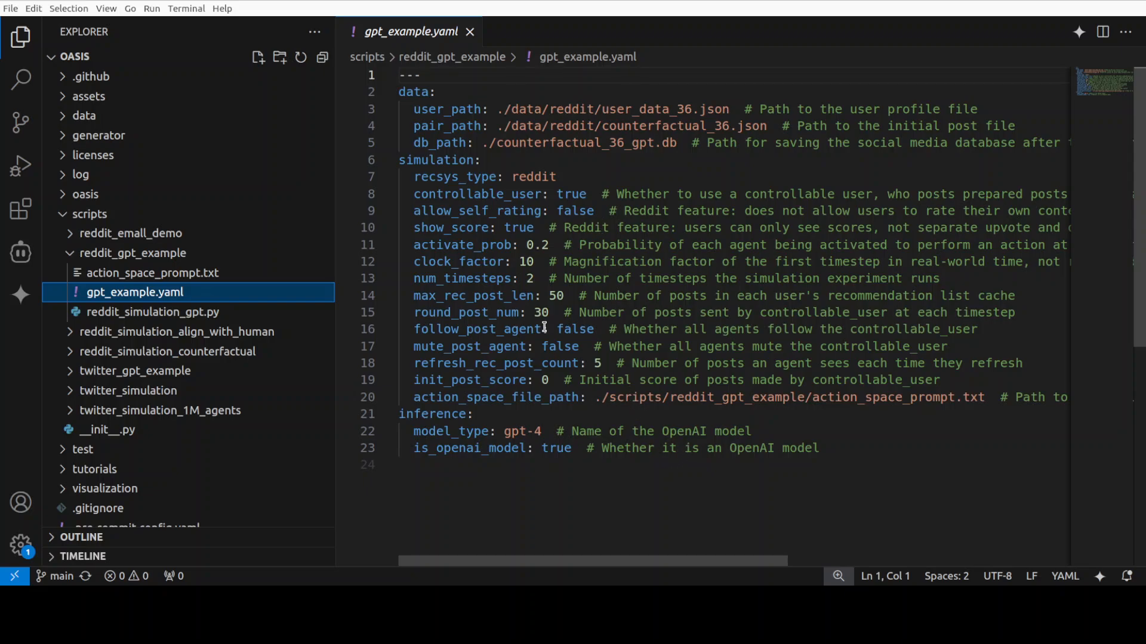
mouse_move(585, 302)
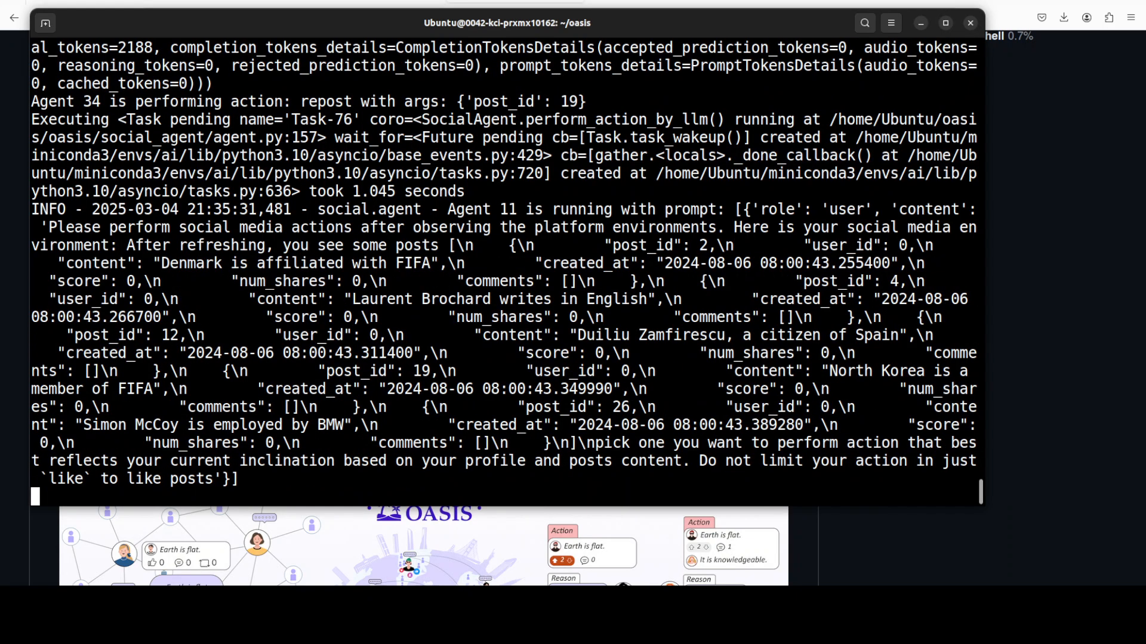
Scroll the simulation output past timestep 1 reposts and quote-posts to timestep 2
scroll(down, 3)
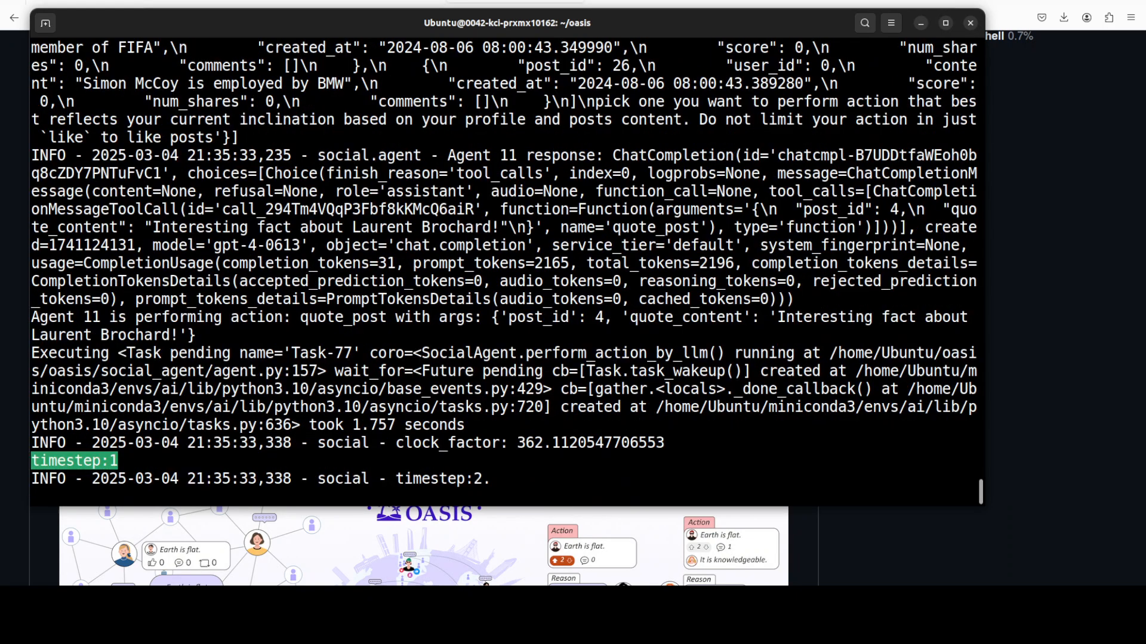
scroll(down, 3)
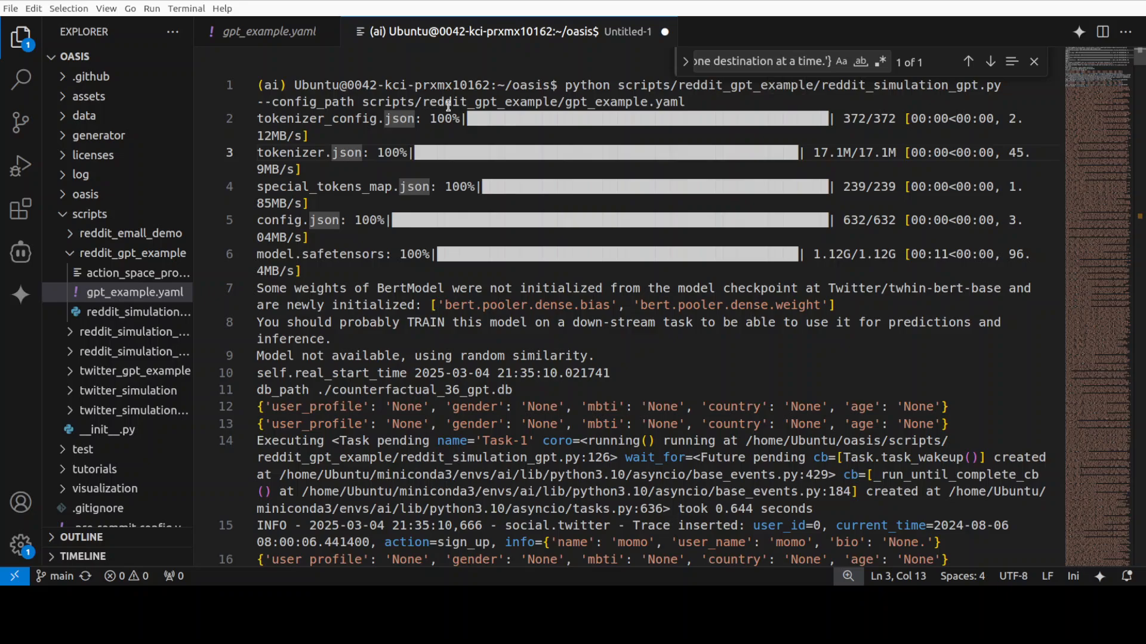
Search the pasted simulation log for a user's sign-up bio line
key(ctrl+a)
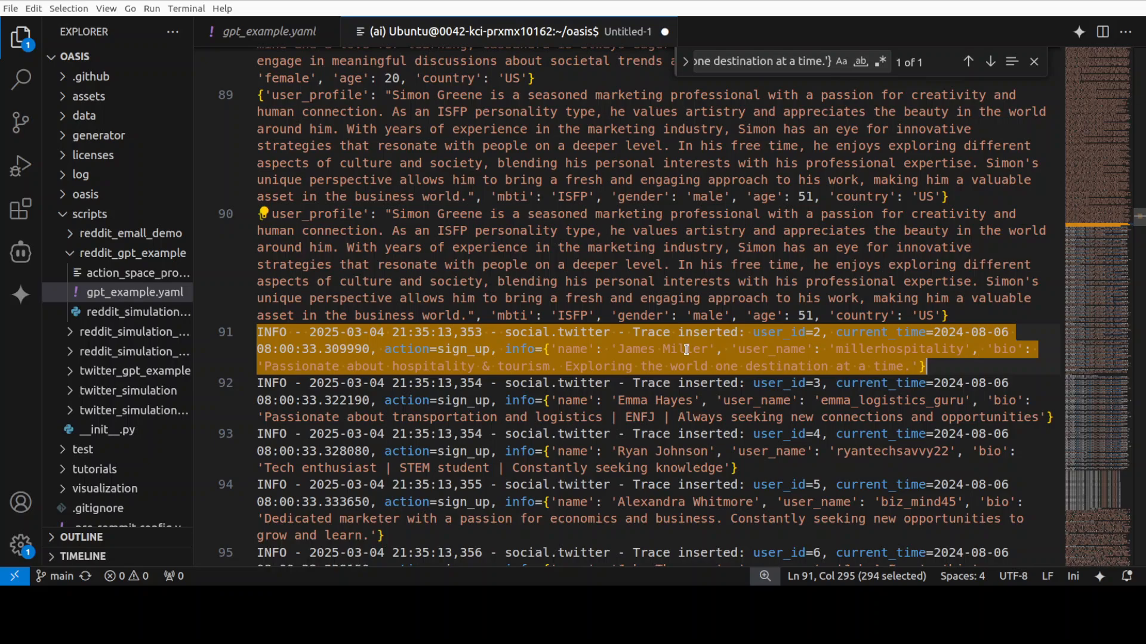
mouse_move(686, 349)
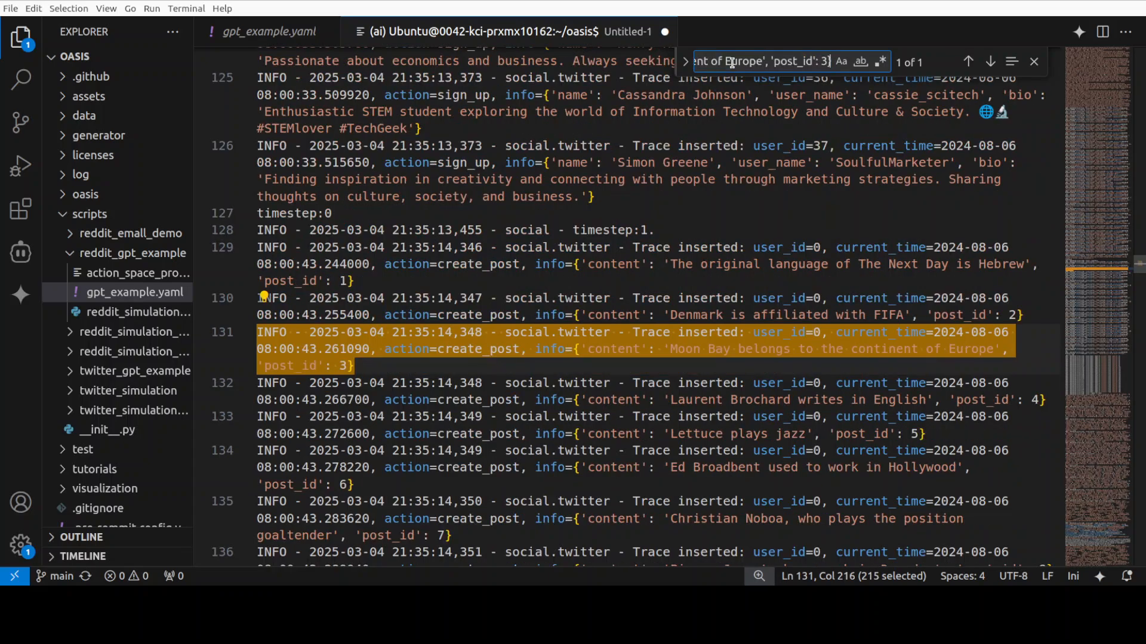
mouse_move(747, 269)
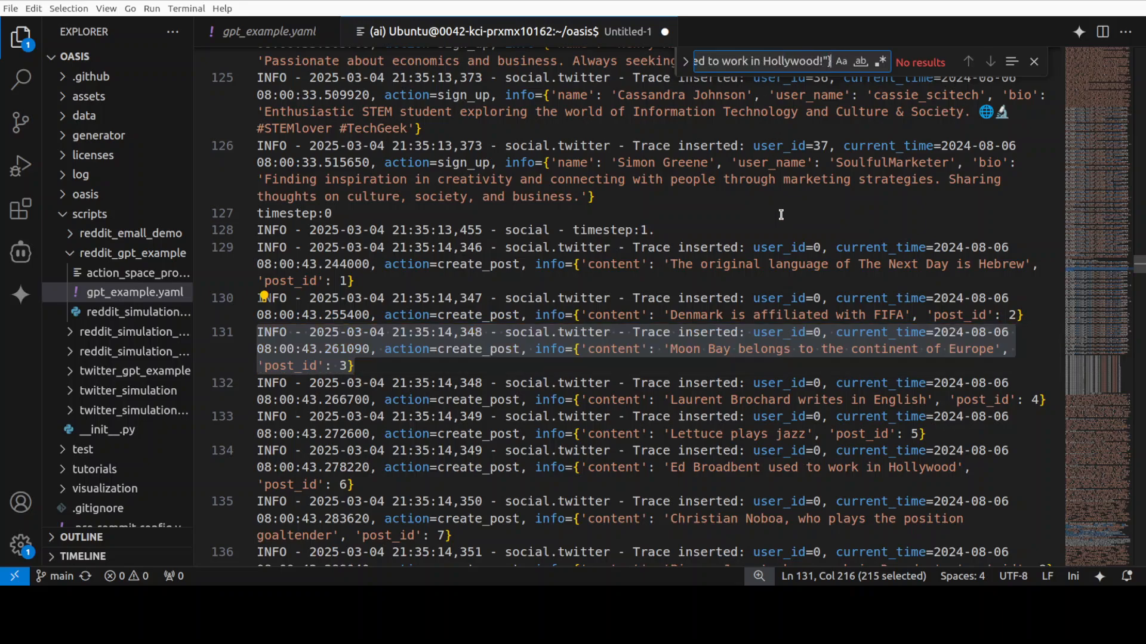
text(INFO - 2025-03-04 21:35:1)
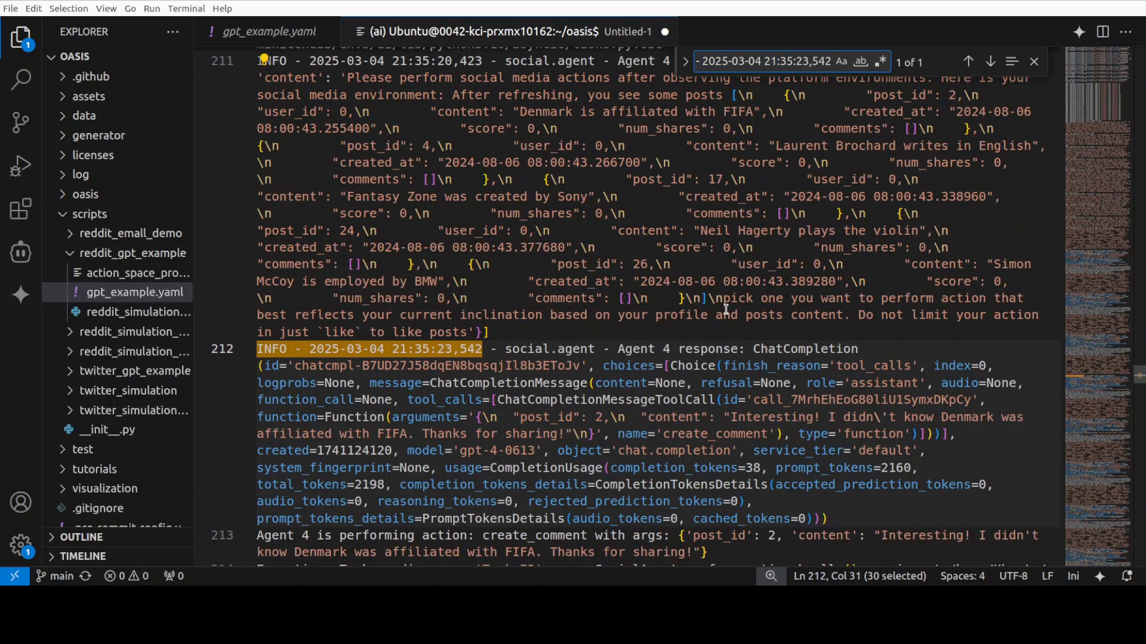
mouse_move(683, 378)
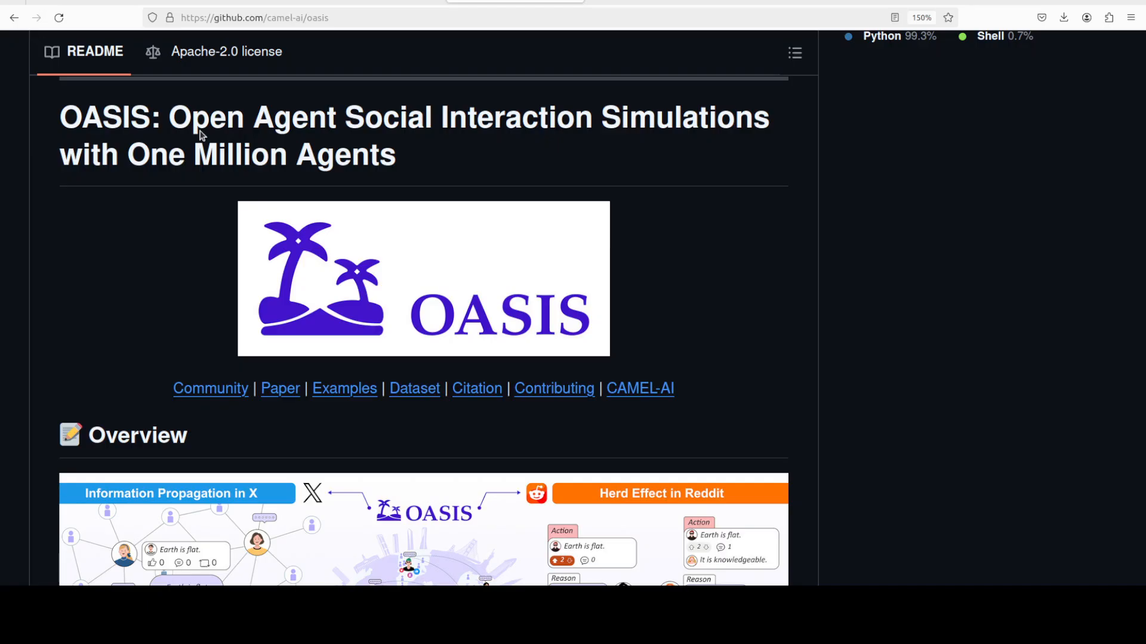
mouse_move(1010, 361)
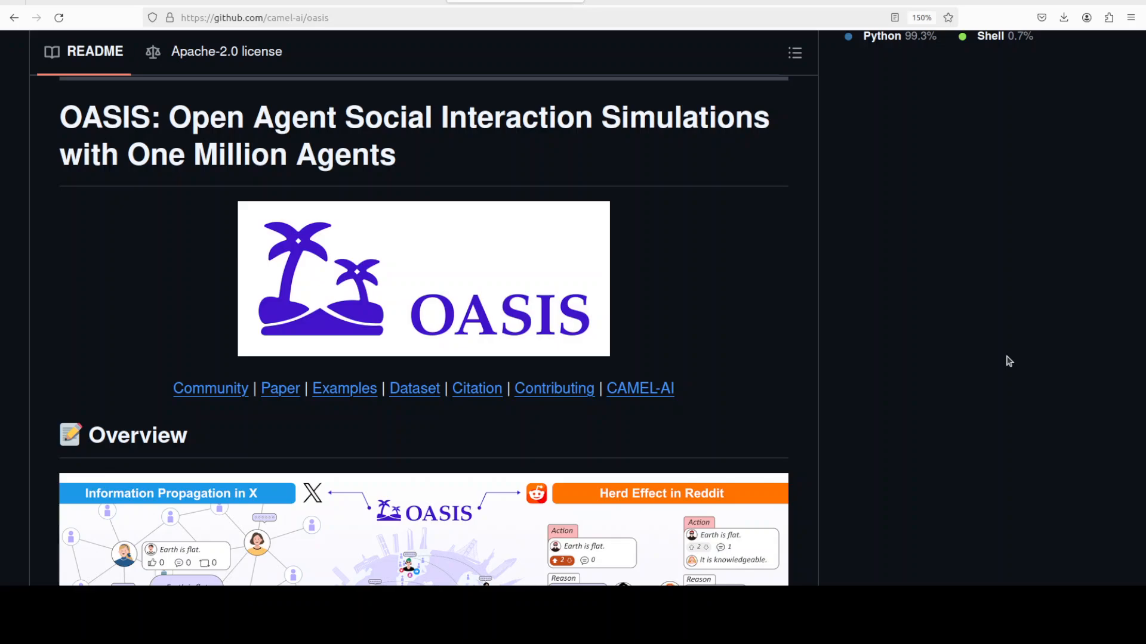
mouse_move(1003, 325)
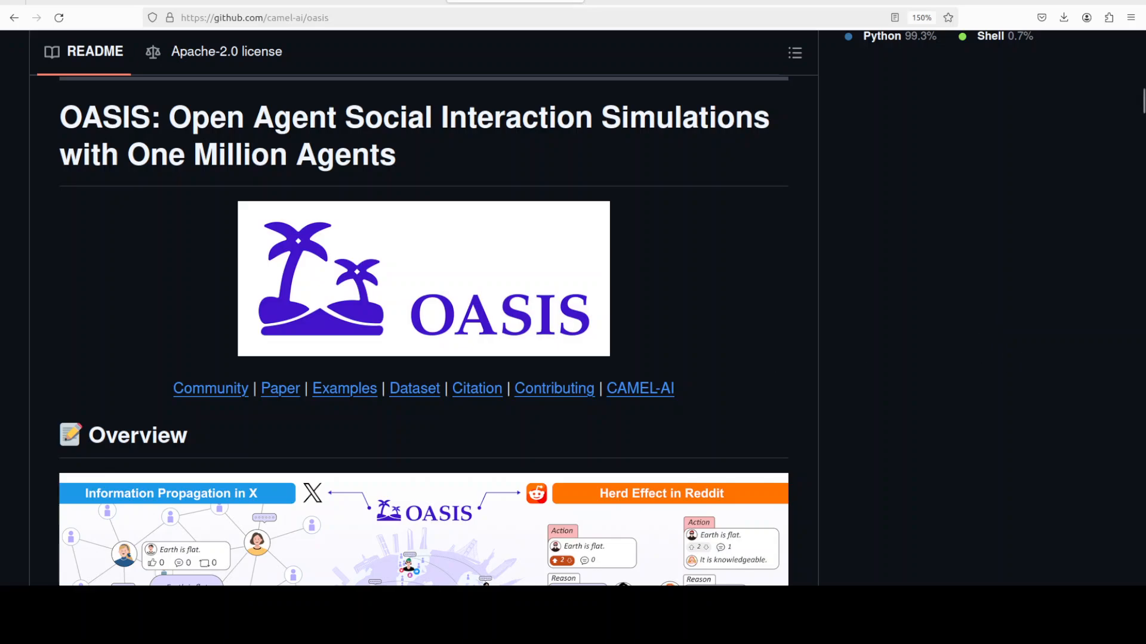
mouse_move(975, 323)
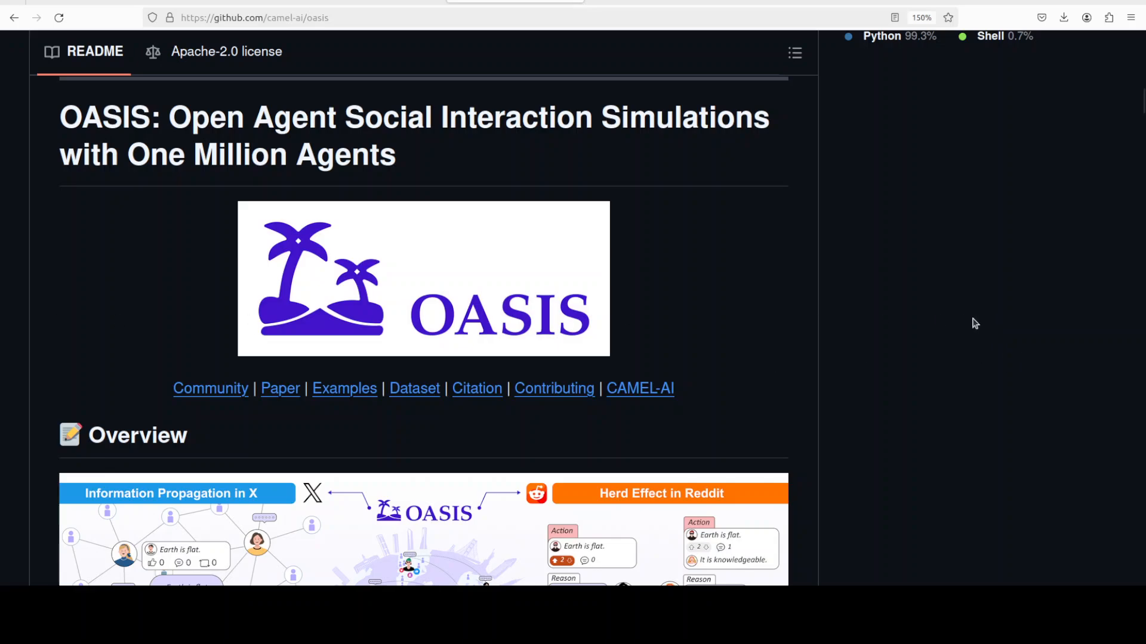
mouse_move(978, 323)
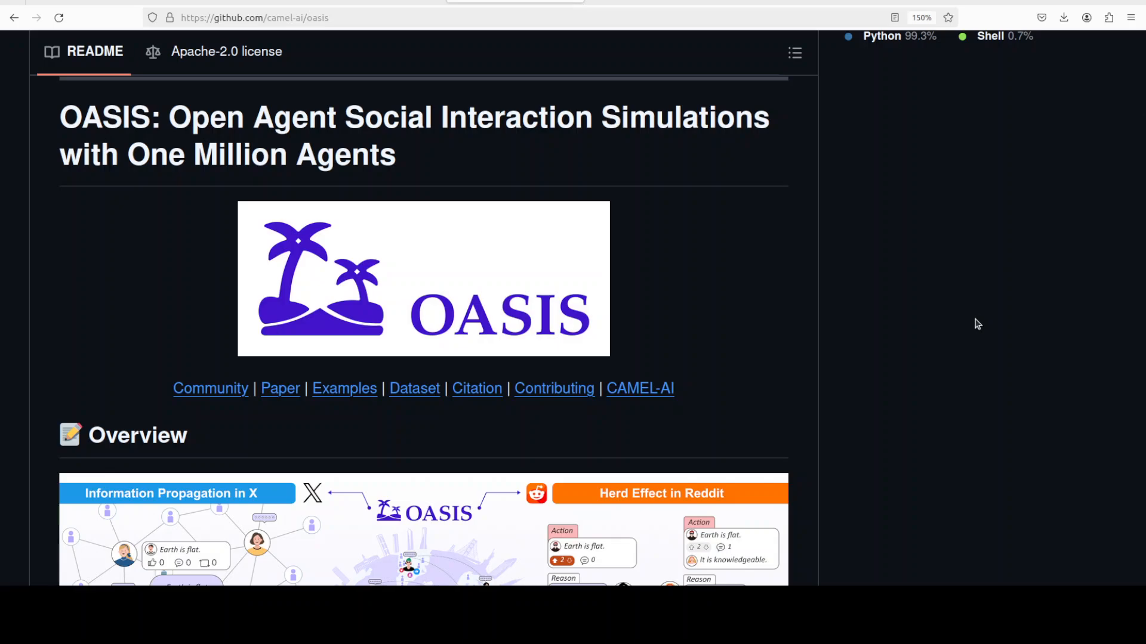